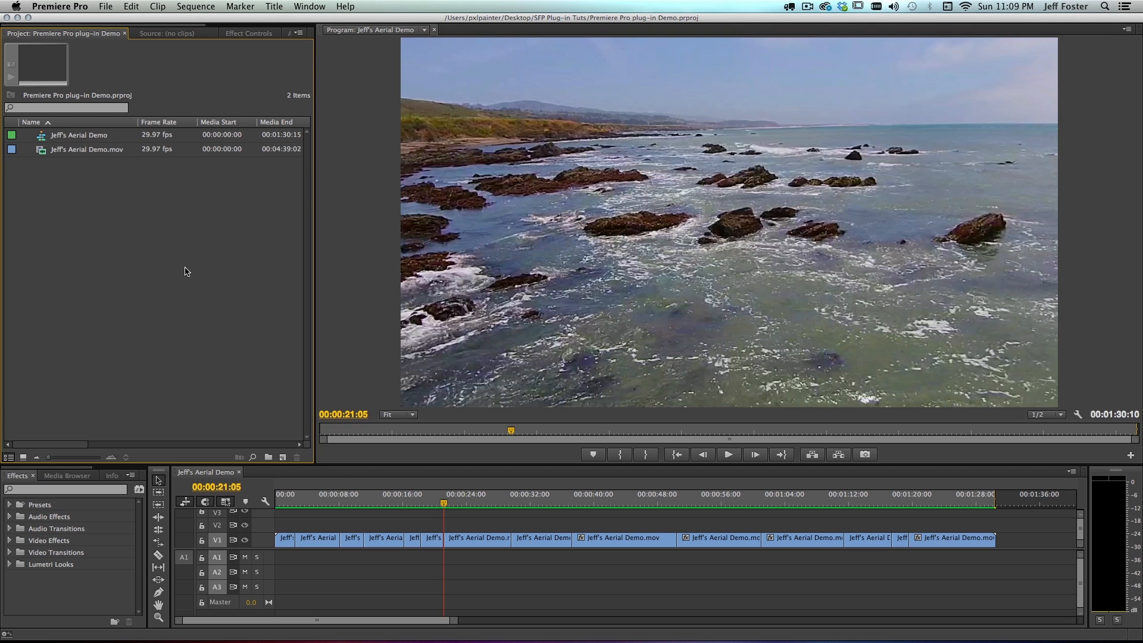
mouse_move(419, 505)
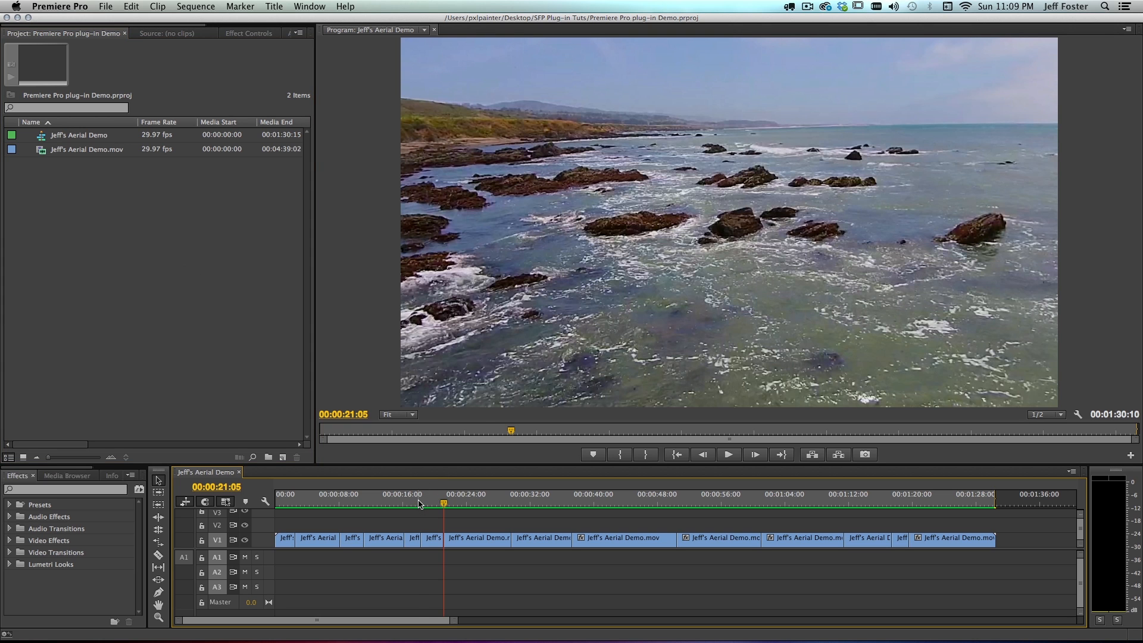
- Preview the aerial sequence at several points, including its faded ending, and return to the start
left_click(393, 504)
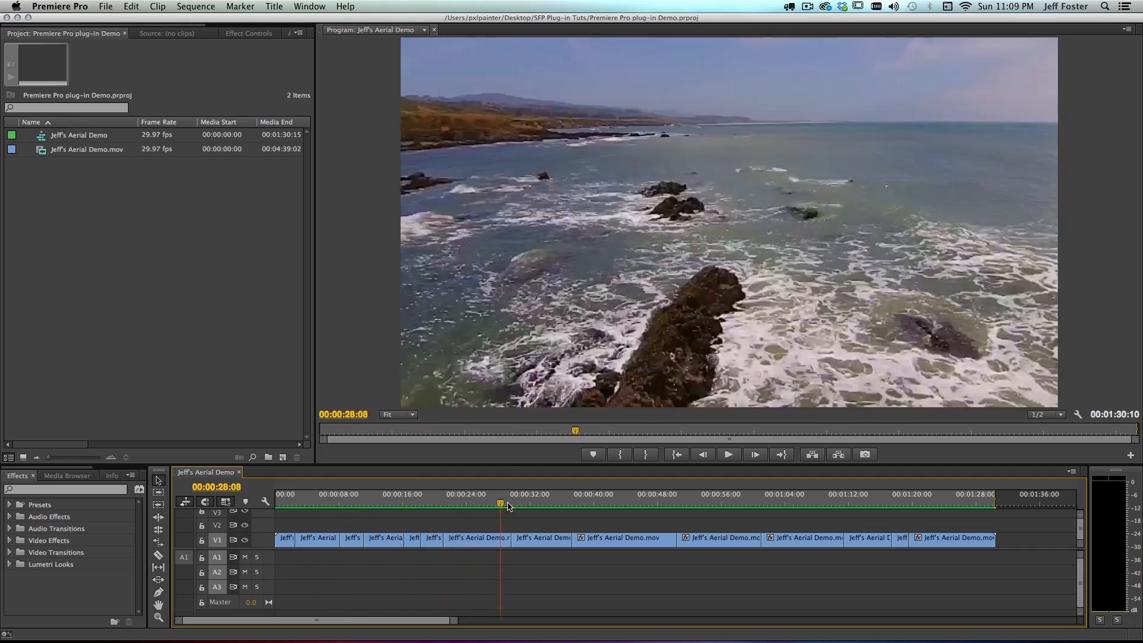
left_click(812, 505)
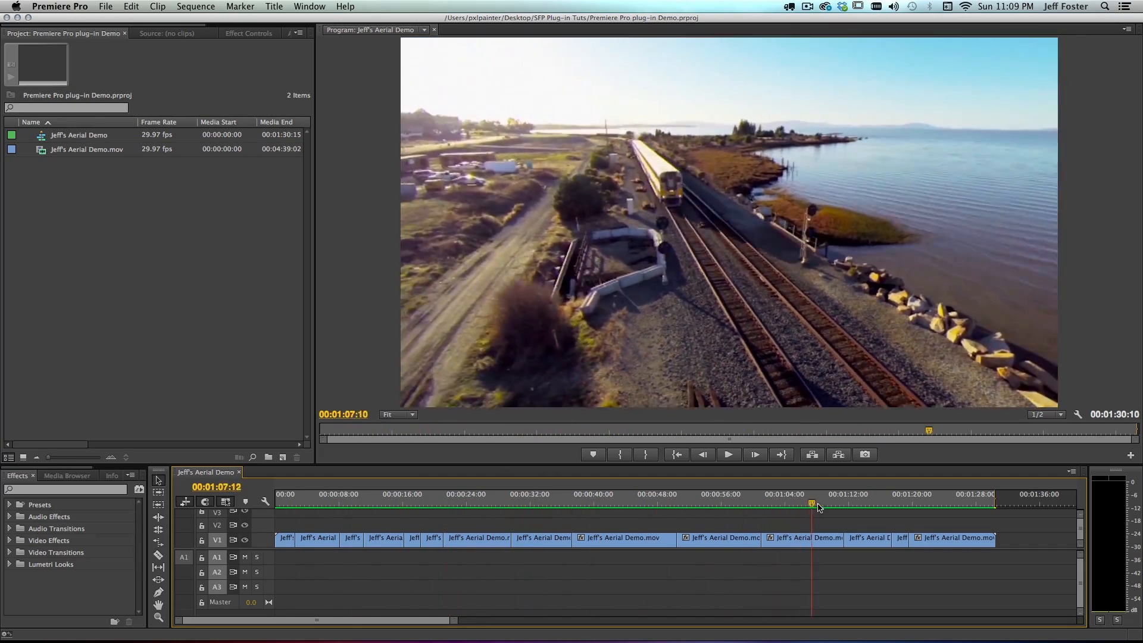
left_click(975, 506)
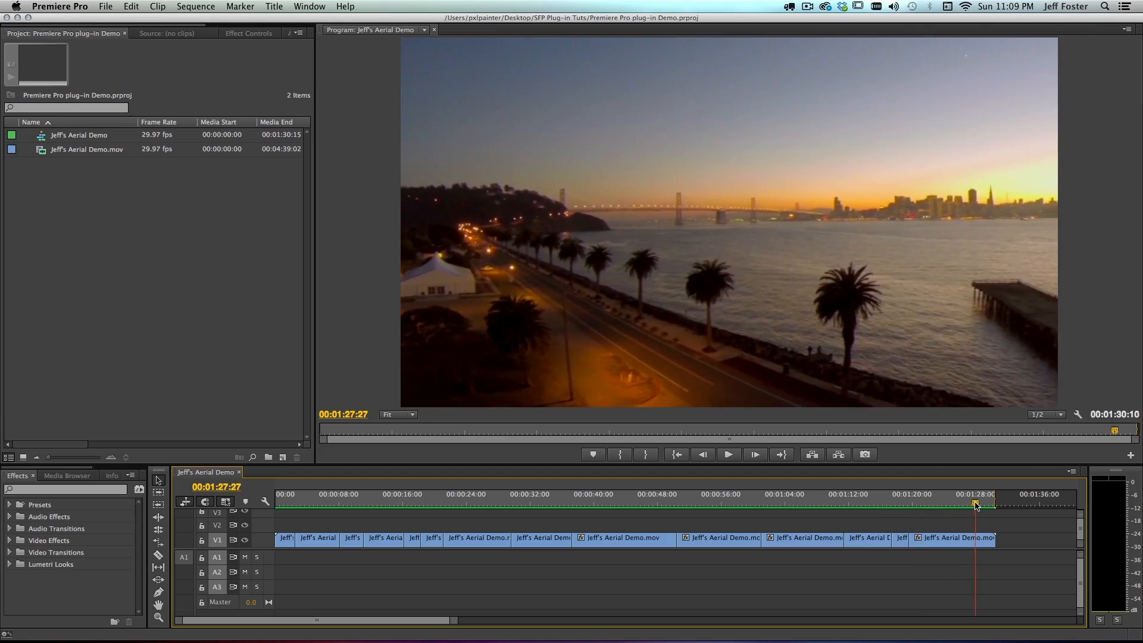
left_click(602, 494)
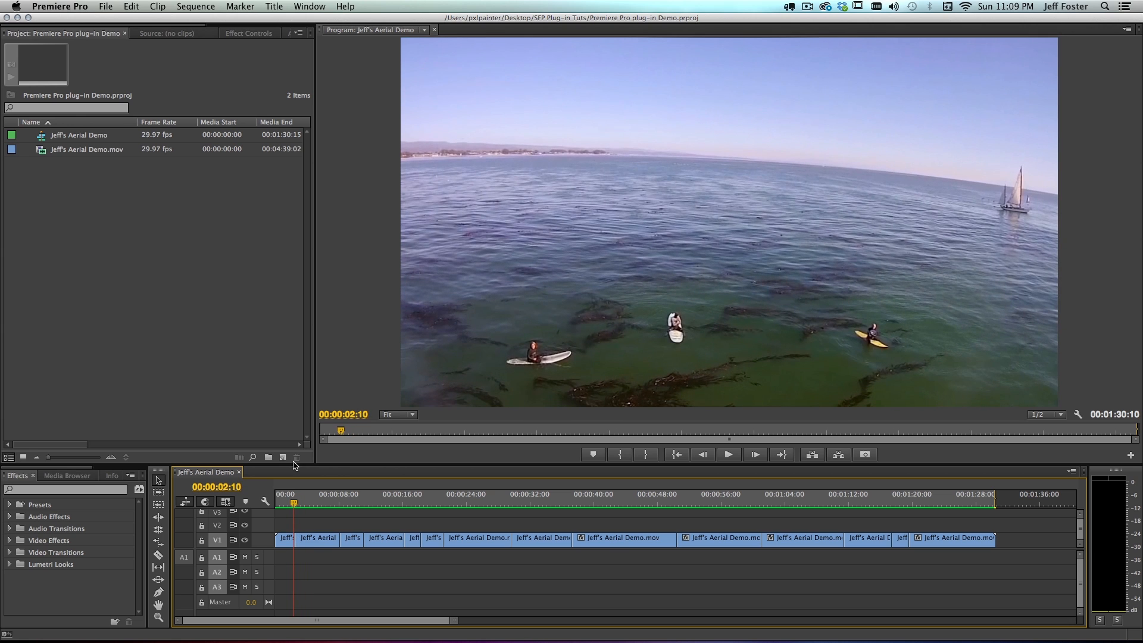
mouse_move(294, 505)
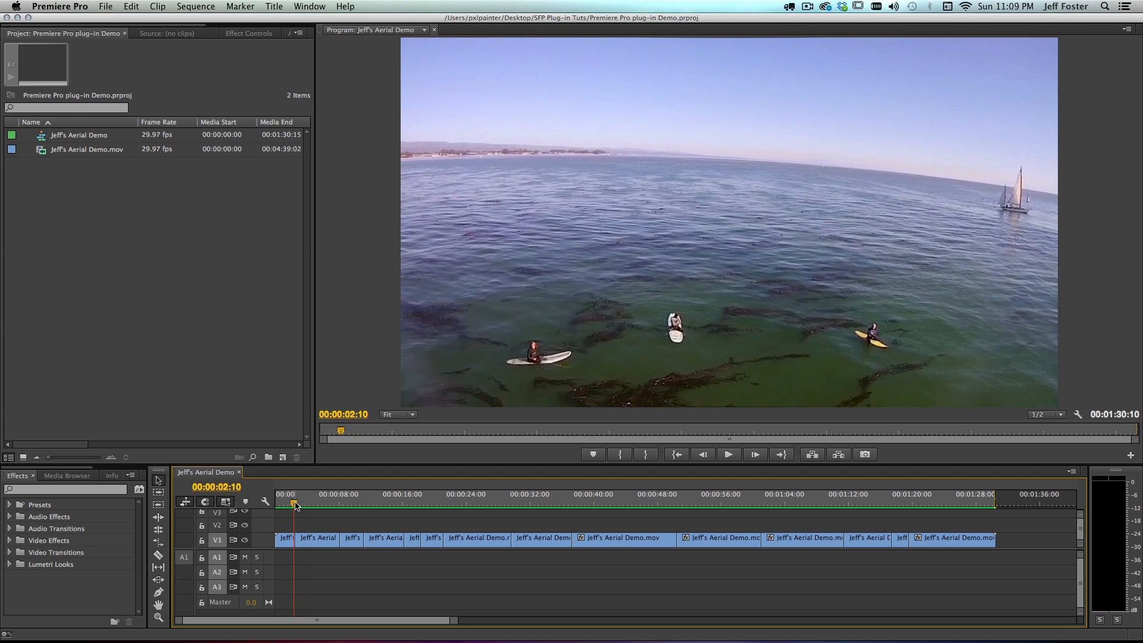
left_click_drag(294, 503, 284, 504)
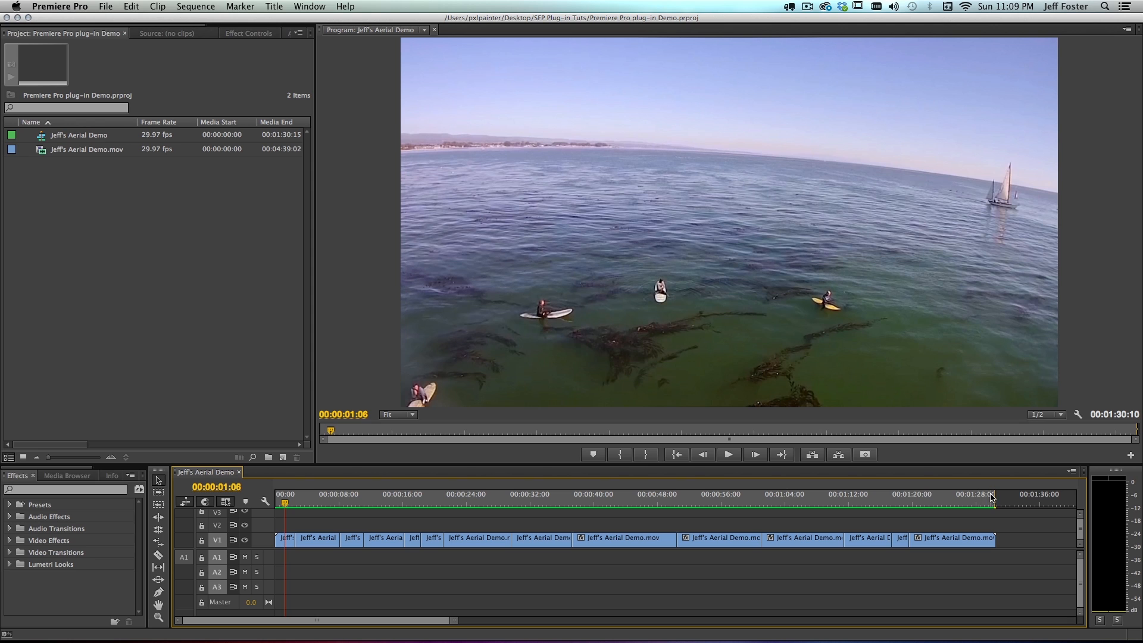
left_click(988, 502)
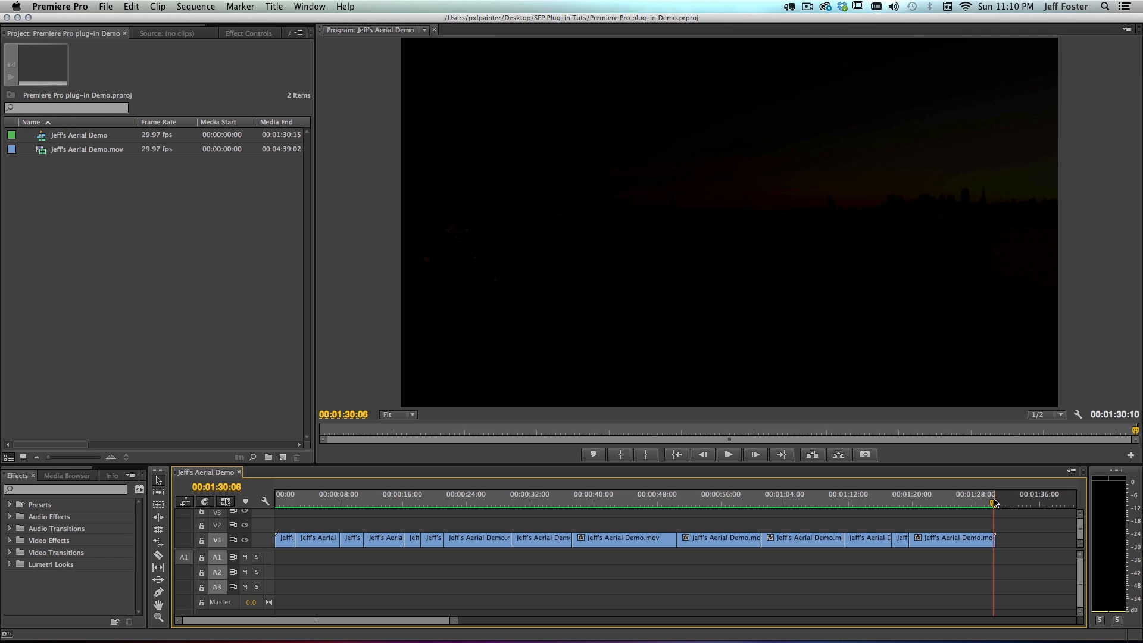
left_click(276, 494)
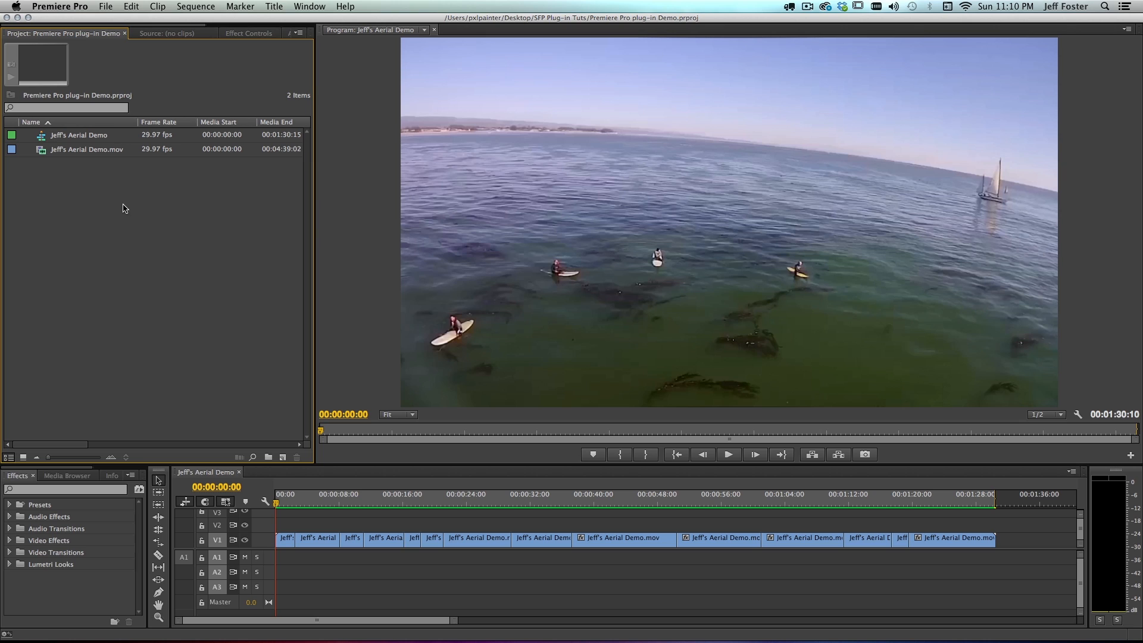
mouse_move(135, 46)
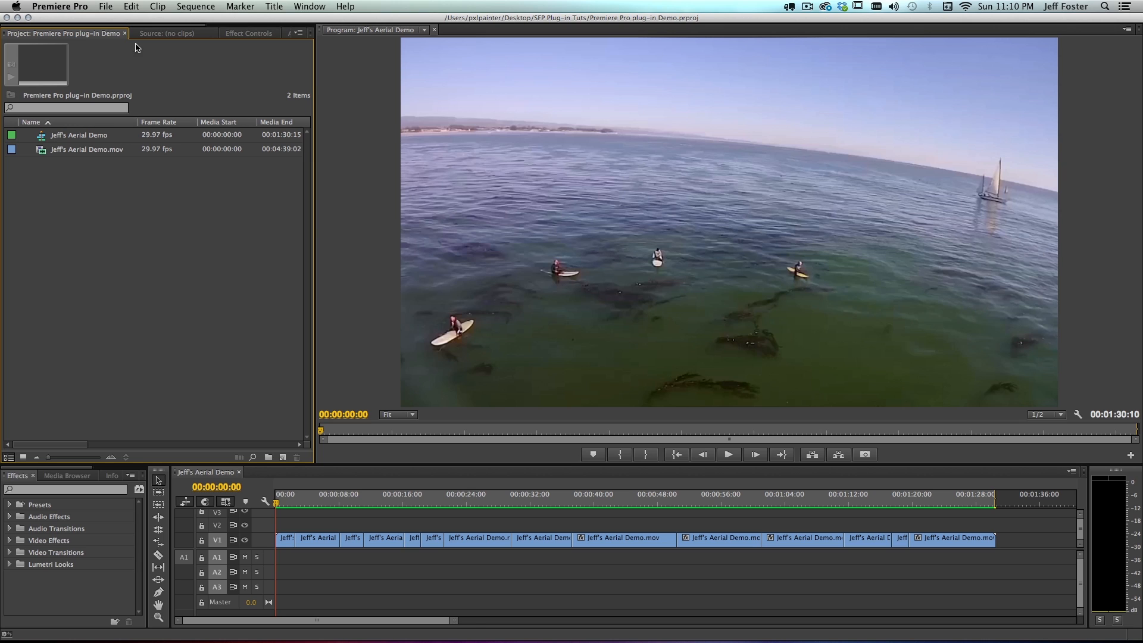
- Create a new SmartSound clip, keeping the 1280×720, 29.97 fps synthetic settings
left_click(93, 5)
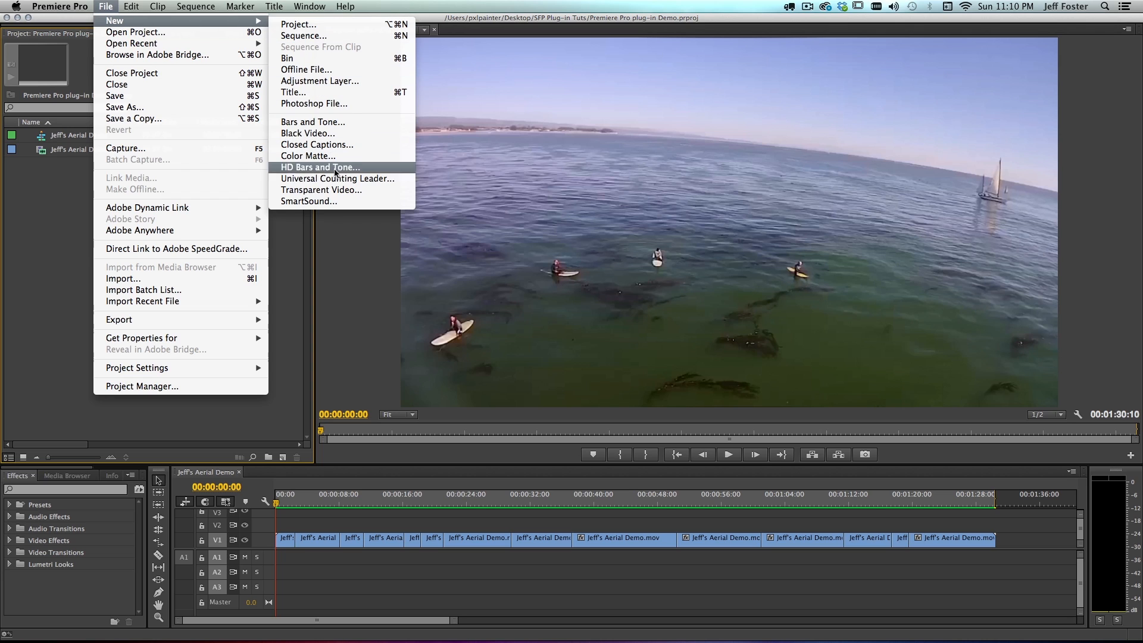
left_click(319, 166)
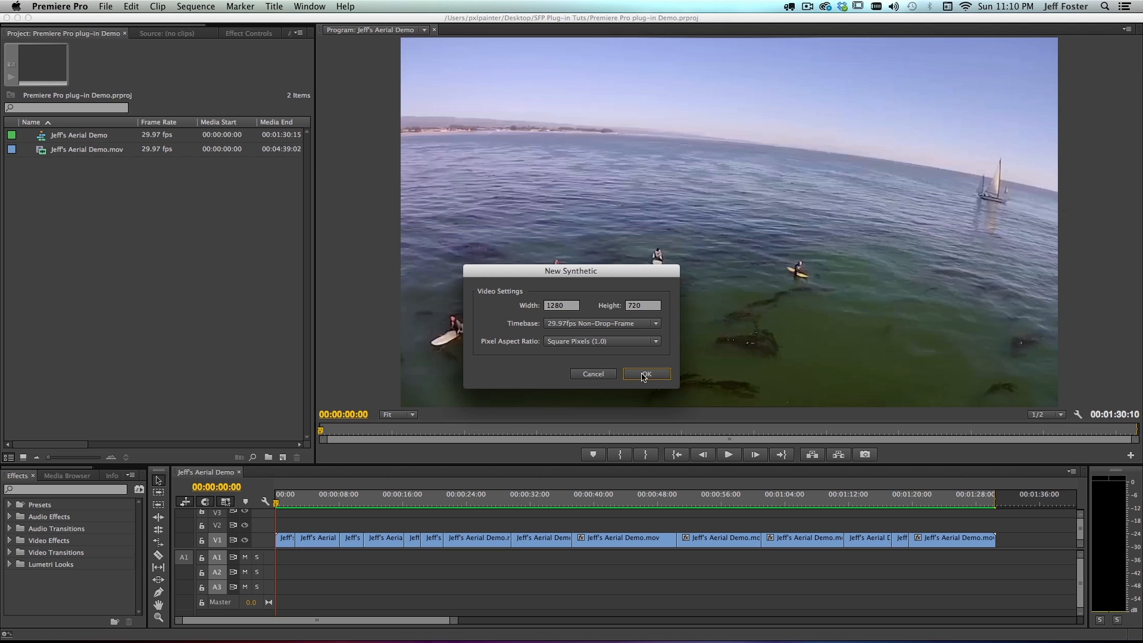
left_click(645, 374)
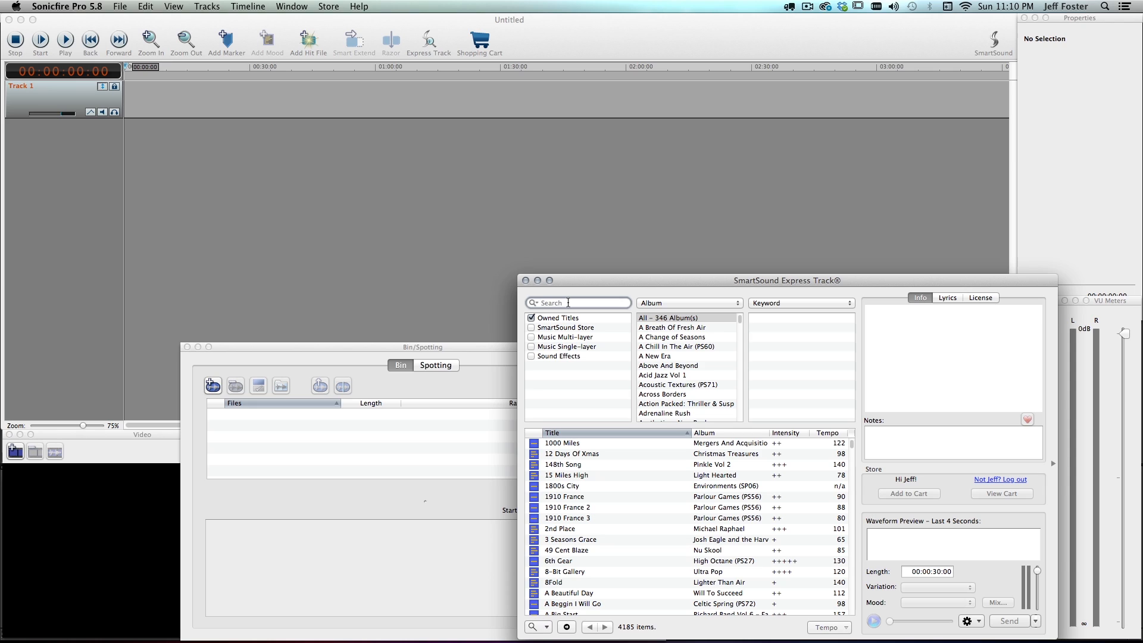
- Search for 'a round' to find All 'Round, then send the 1:30 Moors track to Premiere Pro
type("all")
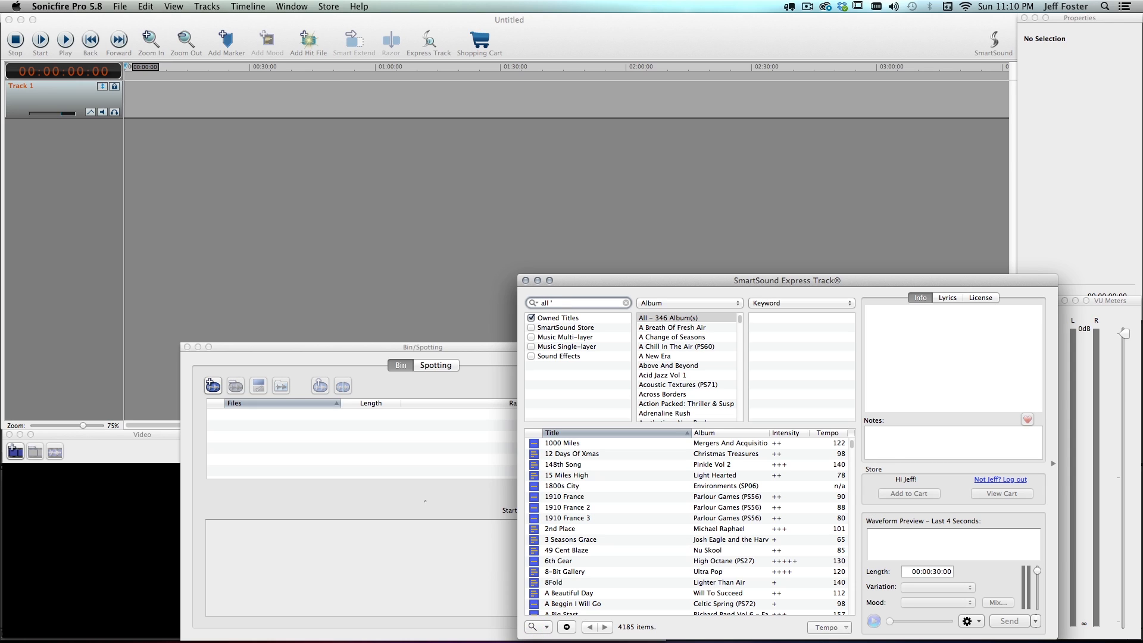
type("round")
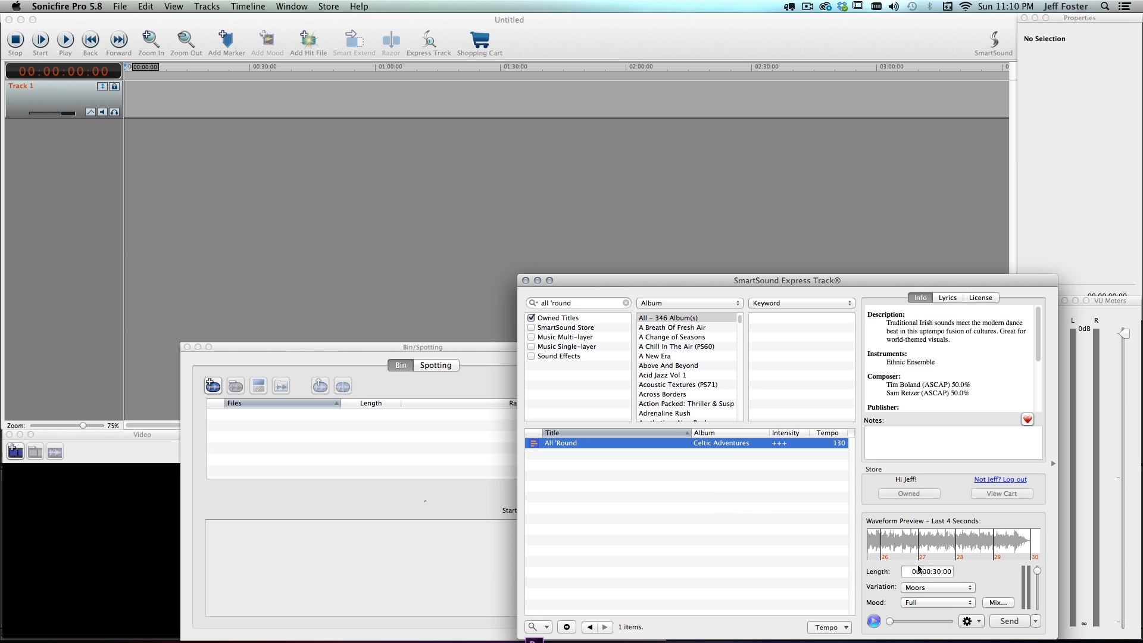
mouse_move(925, 572)
type("1")
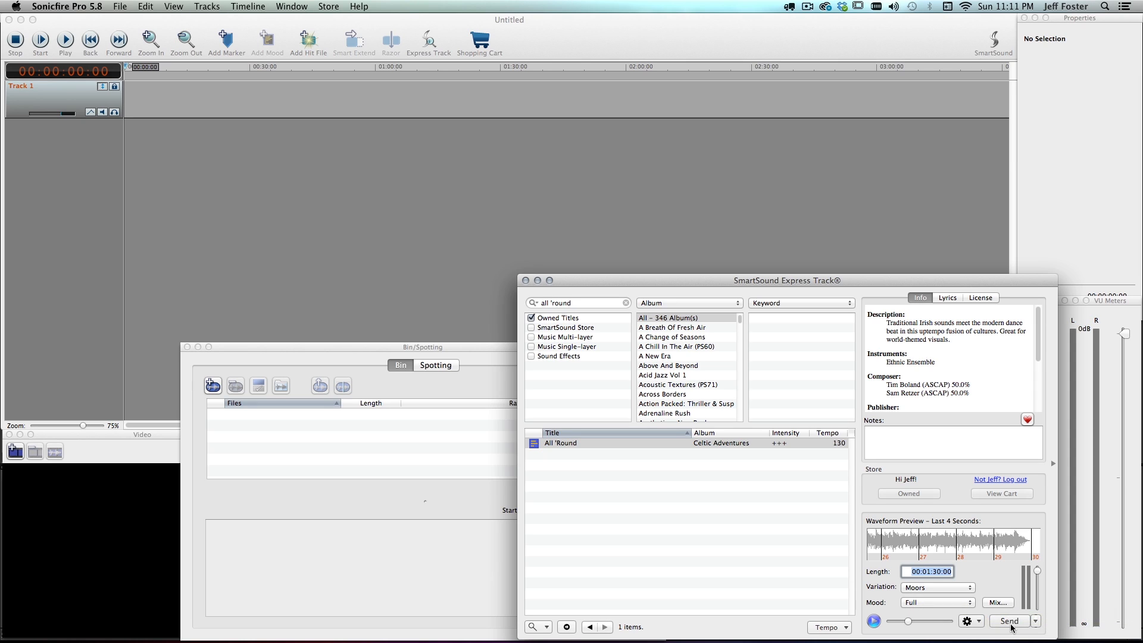
mouse_move(1014, 628)
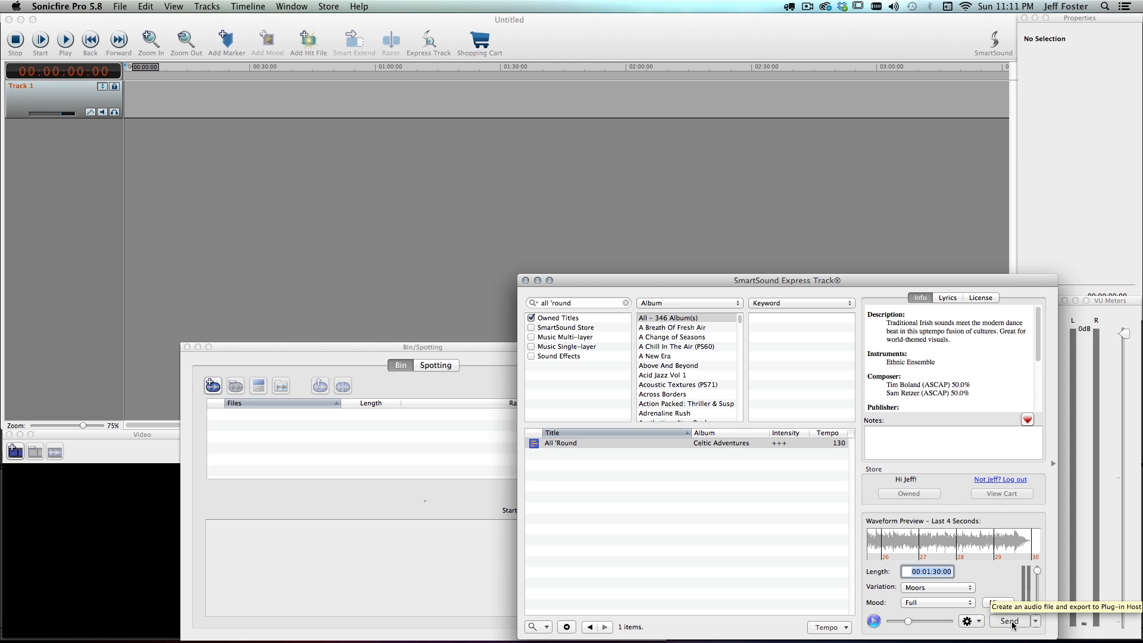
left_click(1009, 638)
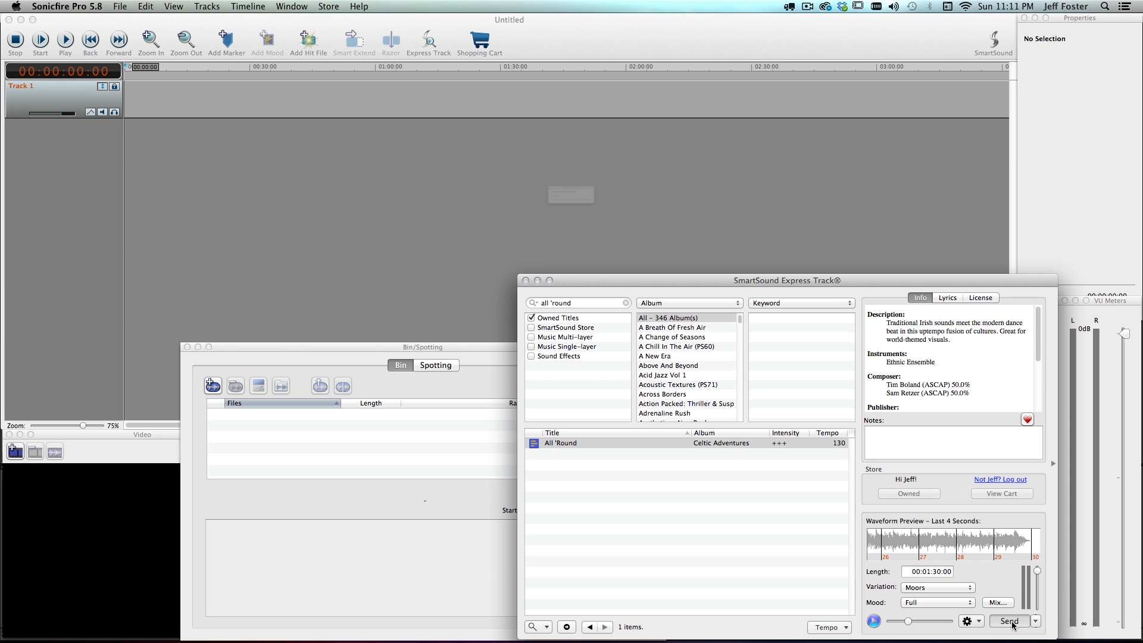
left_click(1008, 621)
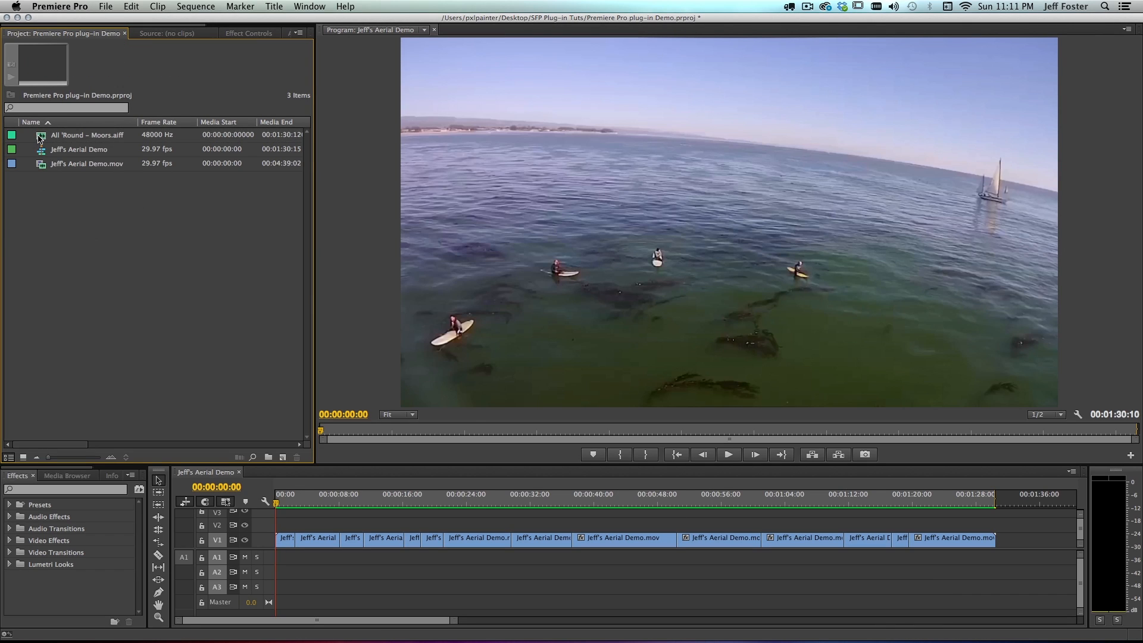
mouse_move(39, 138)
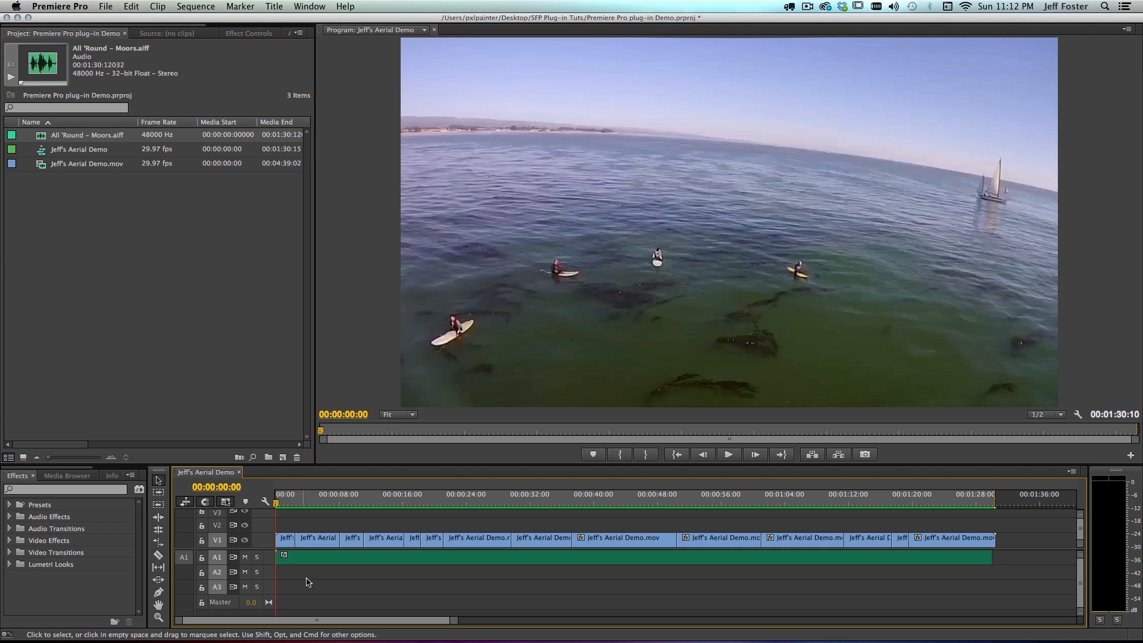
- Deselect the timeline clips after placing All 'Round - Moors.aiff on A1 and start playback
left_click(728, 454)
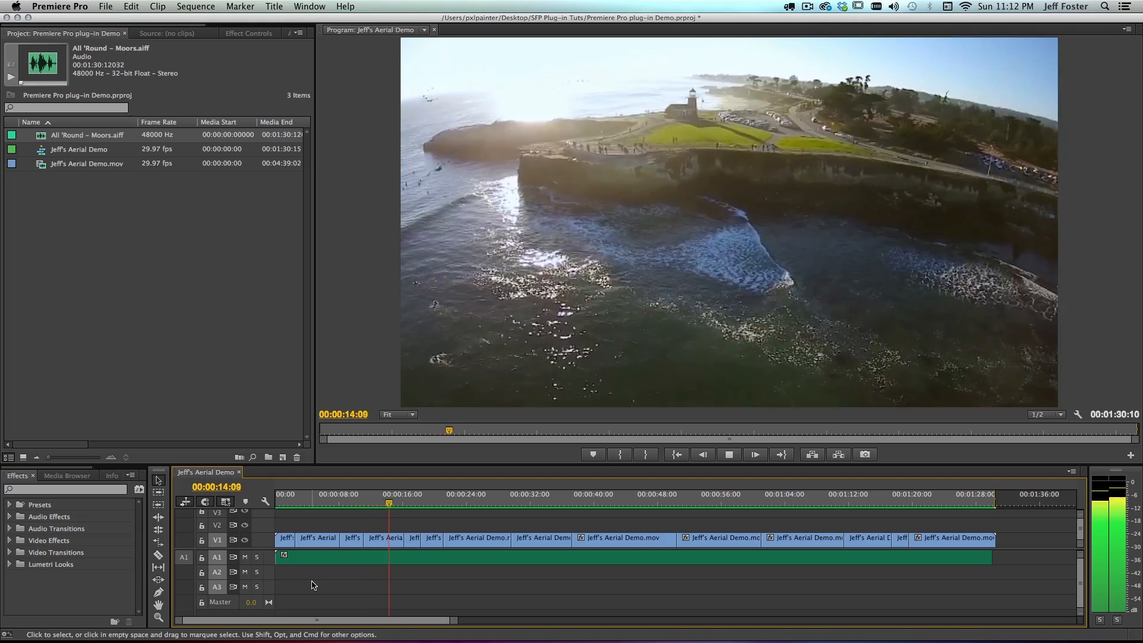
left_click(754, 455)
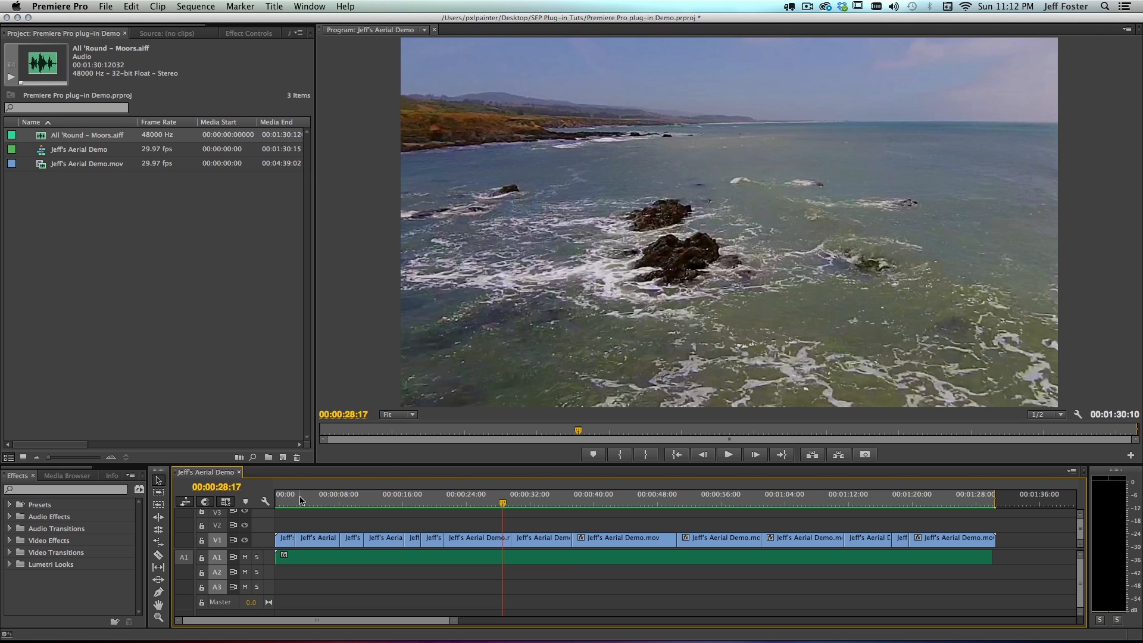
left_click(292, 502)
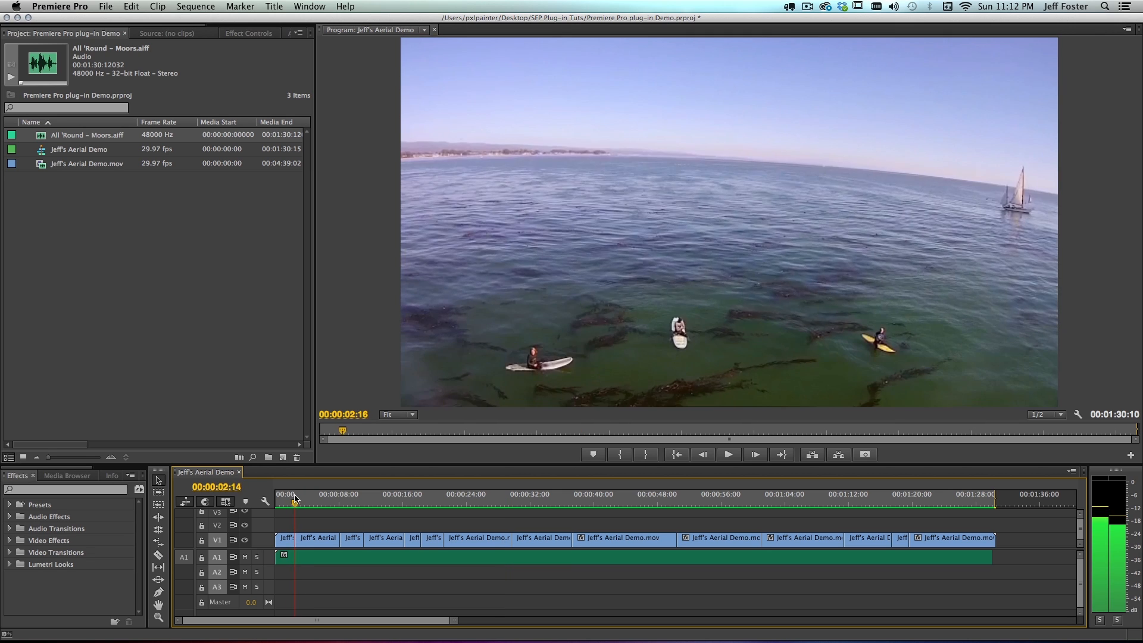
mouse_move(158, 529)
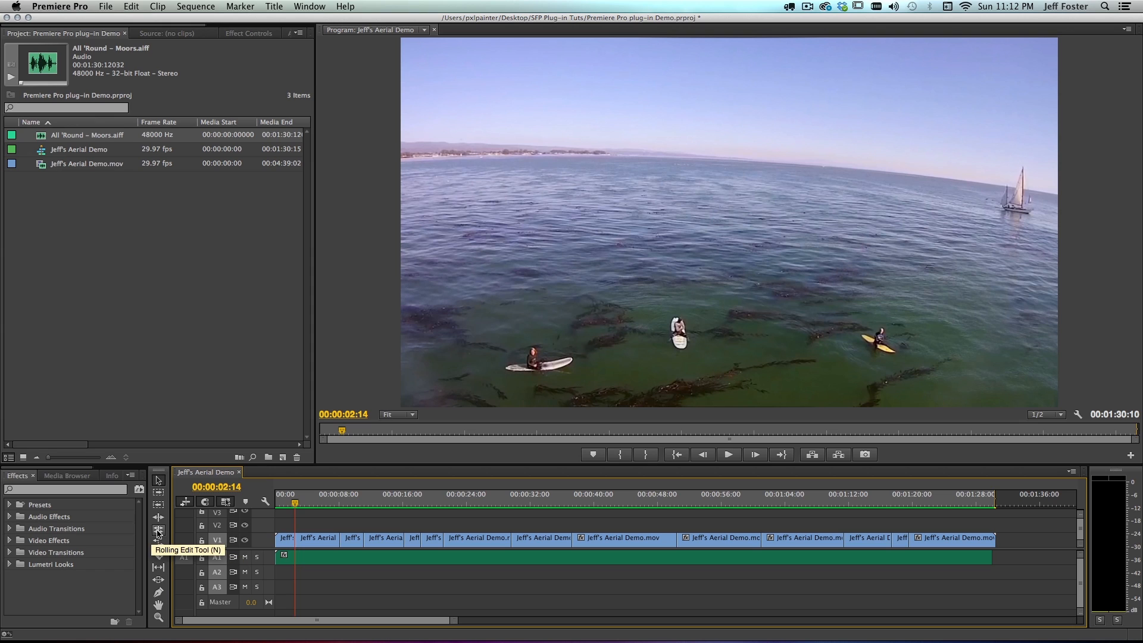
left_click(159, 531)
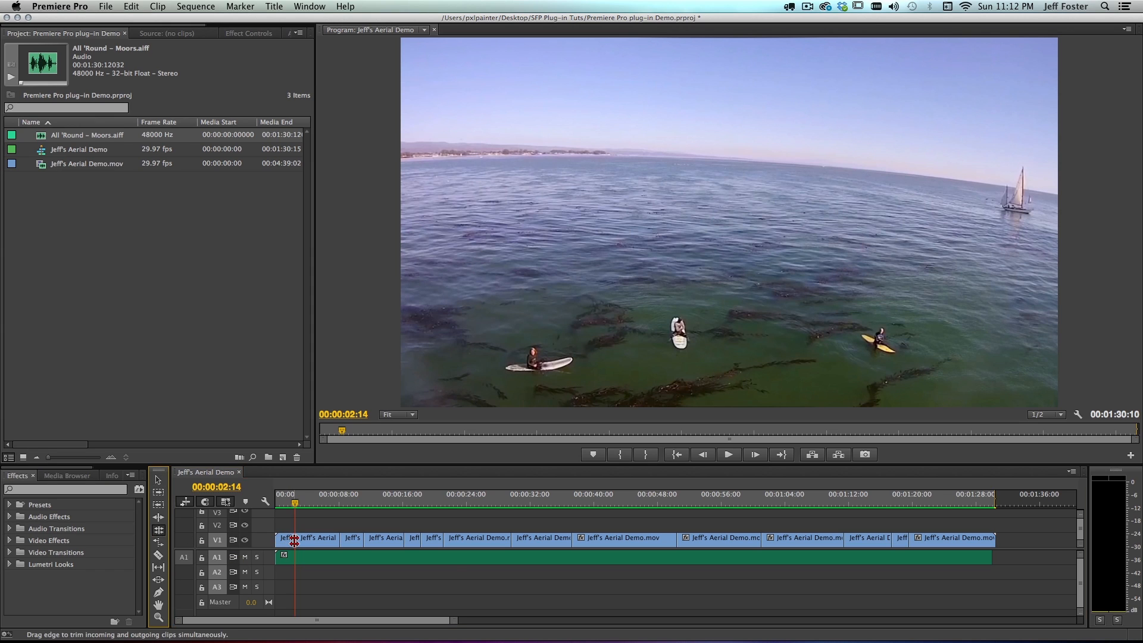
left_click_drag(294, 538, 291, 538)
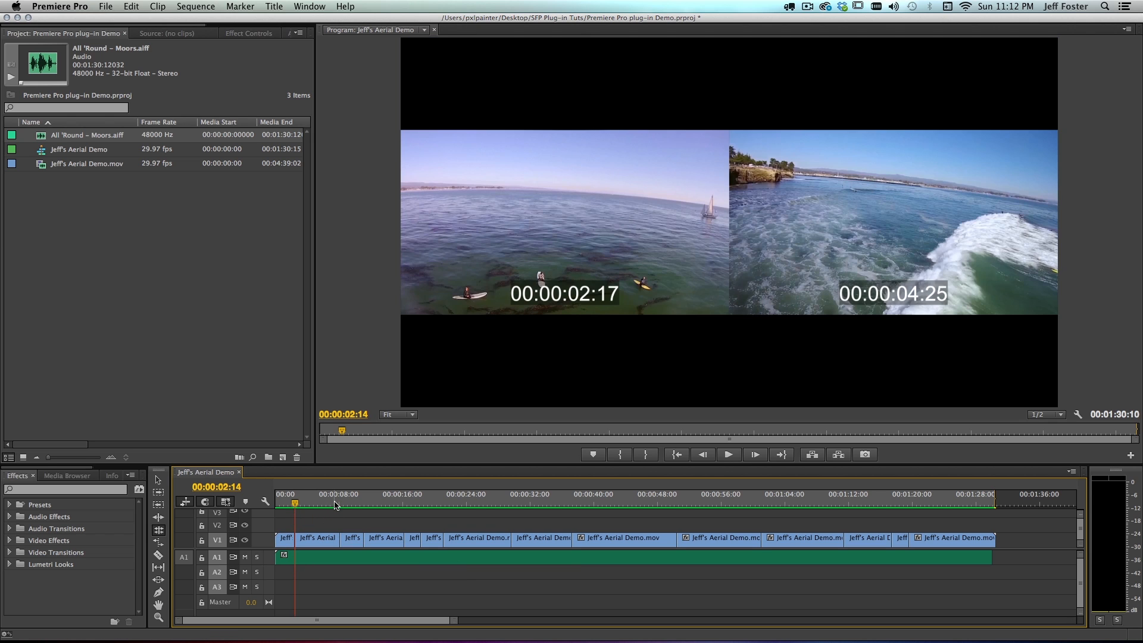
left_click(341, 502)
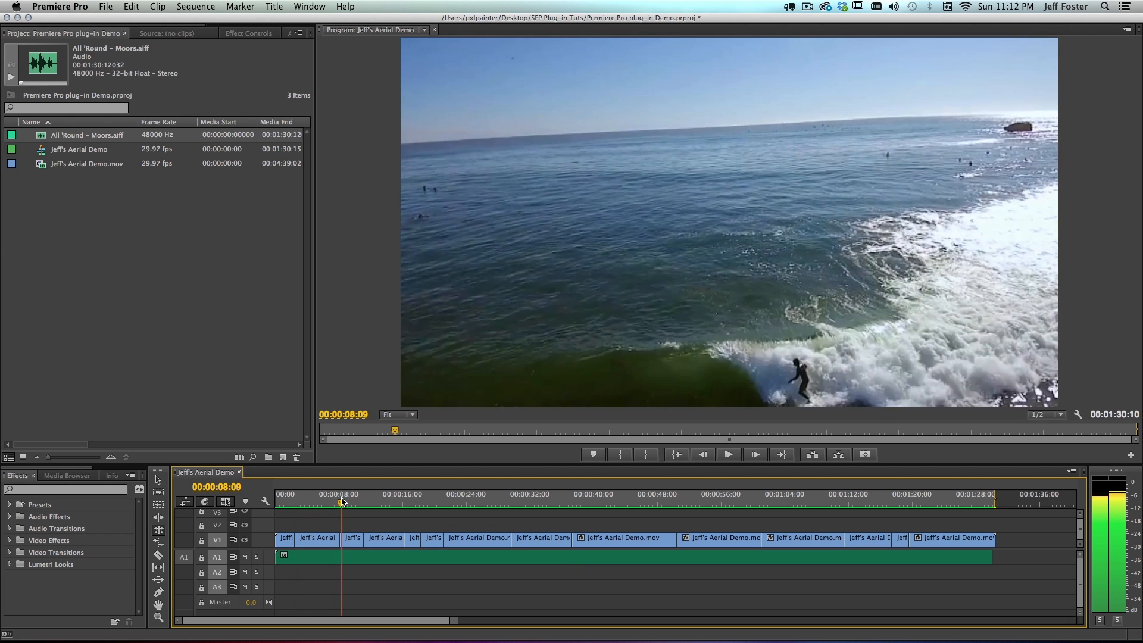
left_click(367, 501)
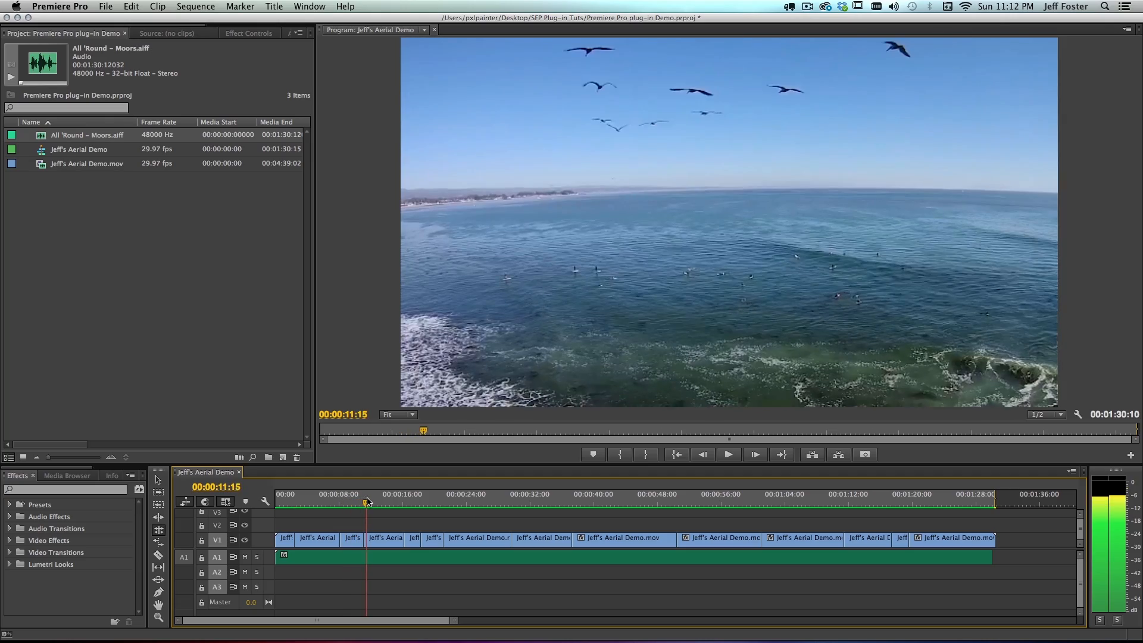
left_click(434, 502)
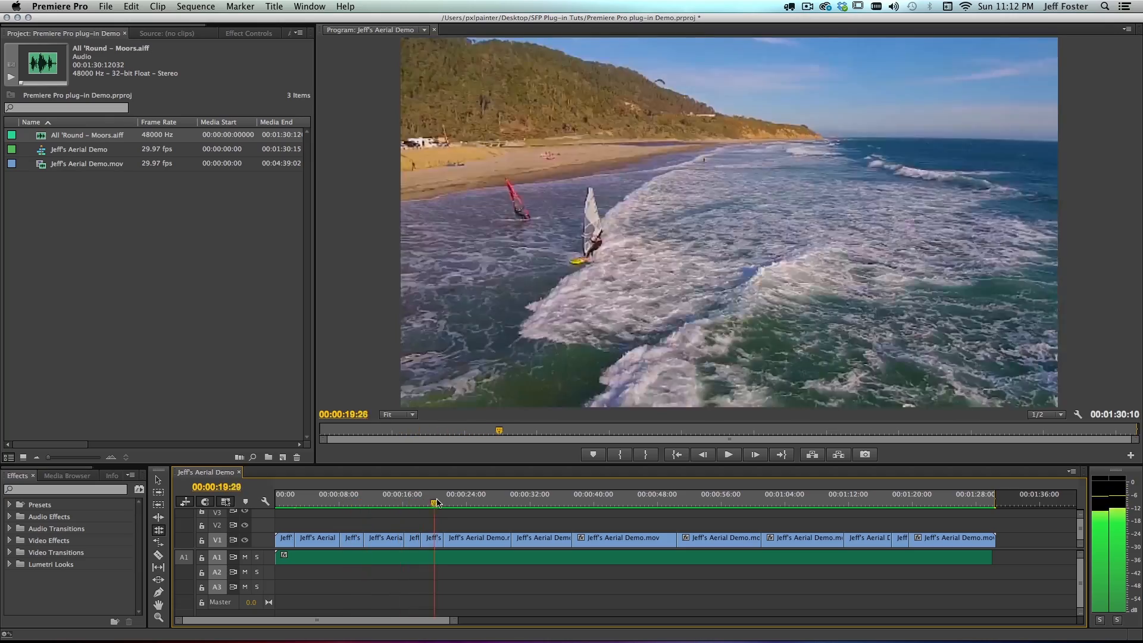
left_click(449, 503)
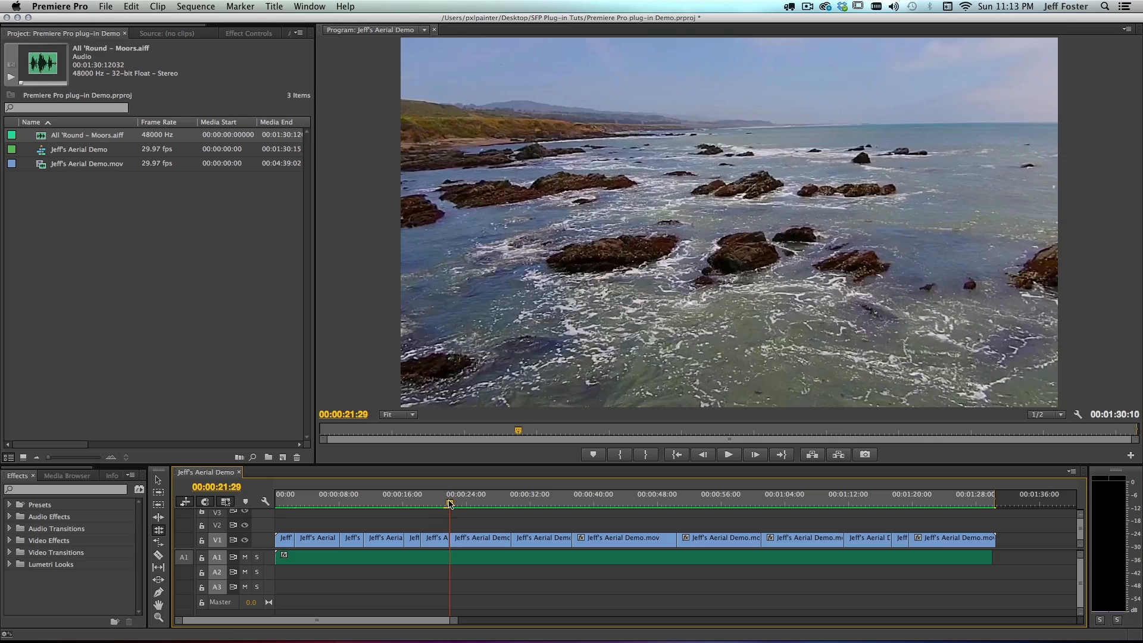
left_click(728, 455)
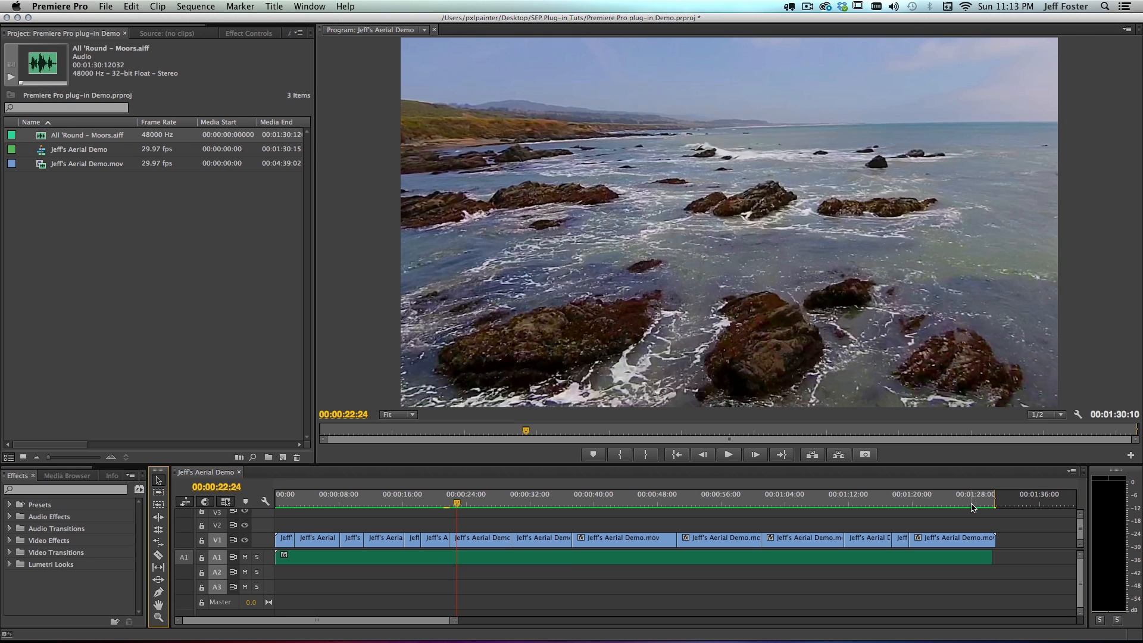
mouse_move(966, 501)
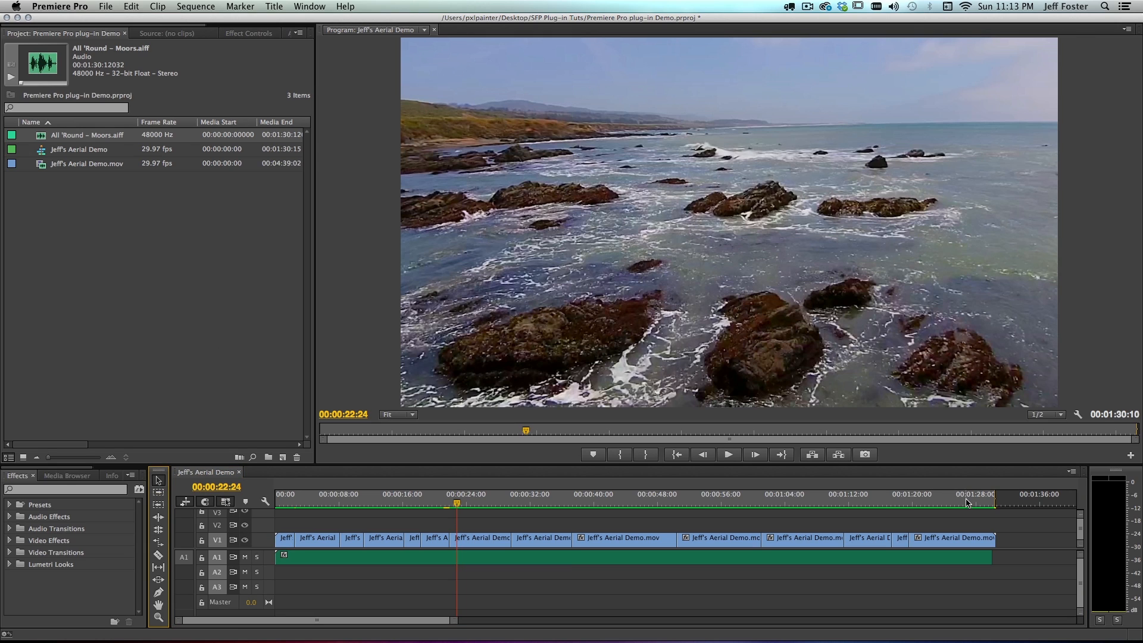
left_click(962, 501)
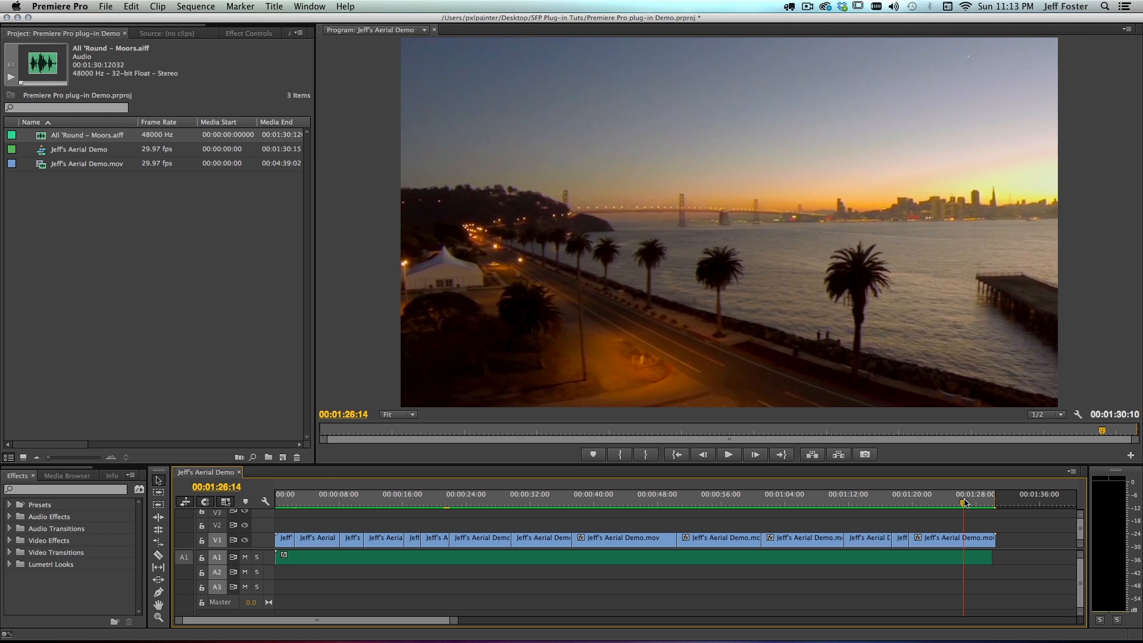
left_click(728, 455)
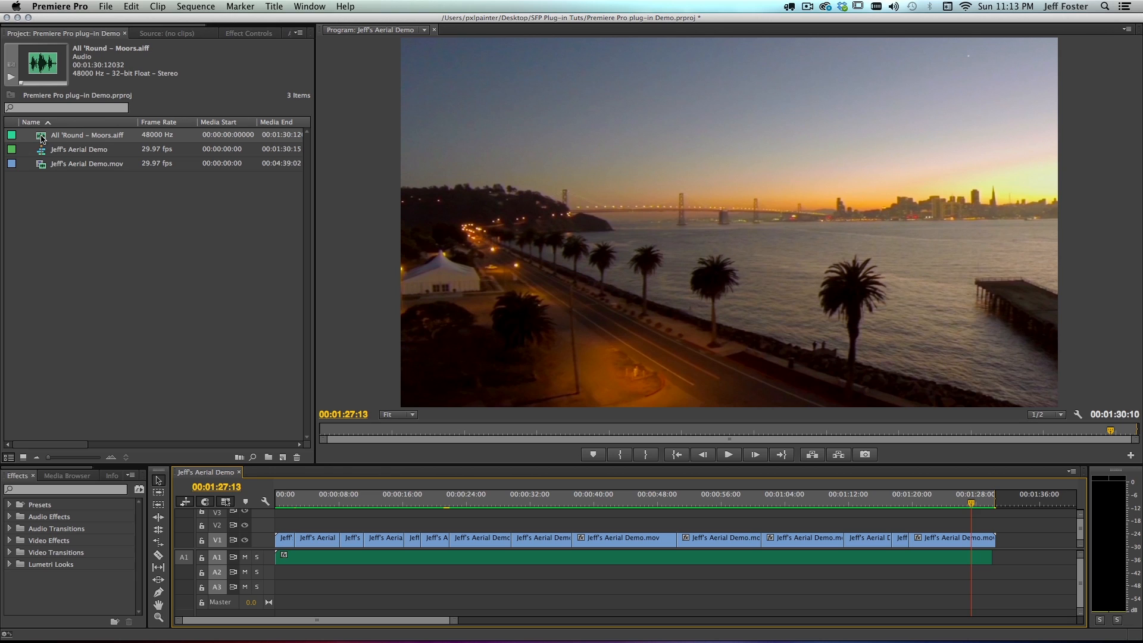
mouse_move(42, 138)
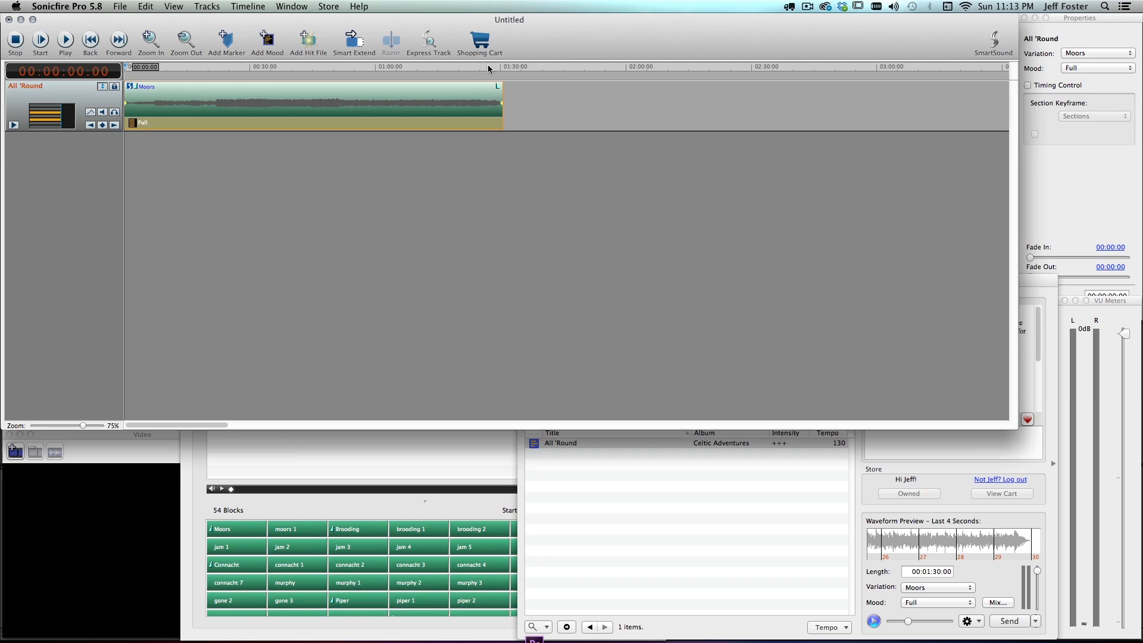
mouse_move(501, 100)
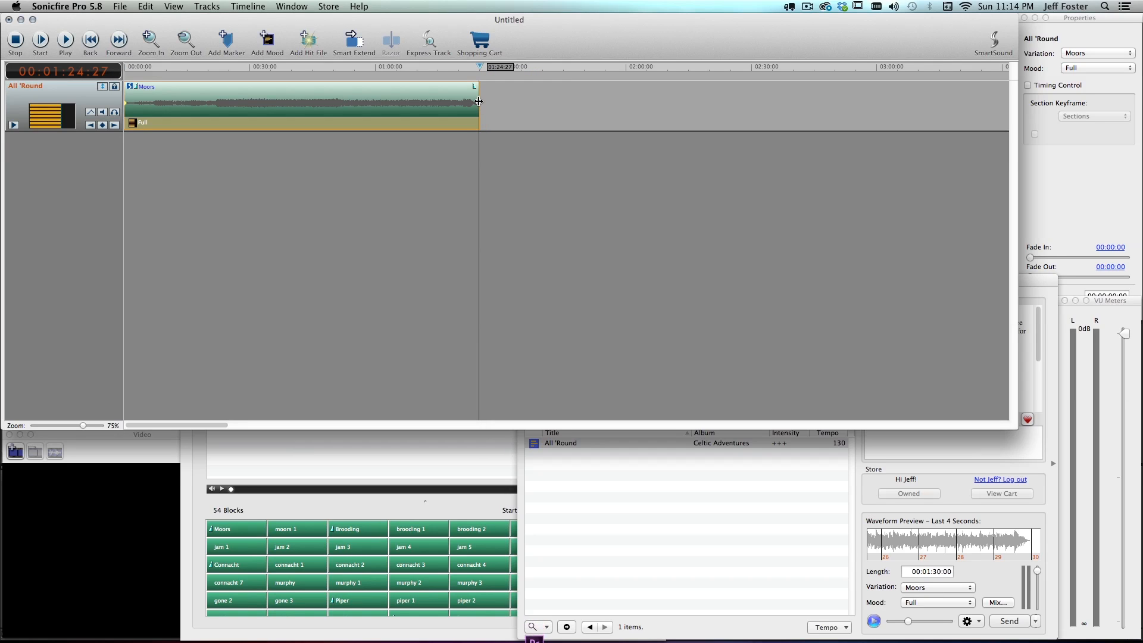
- Drag the soundtrack's end handle shorter to about 1:24, then back past 1:30
left_click_drag(478, 102, 514, 102)
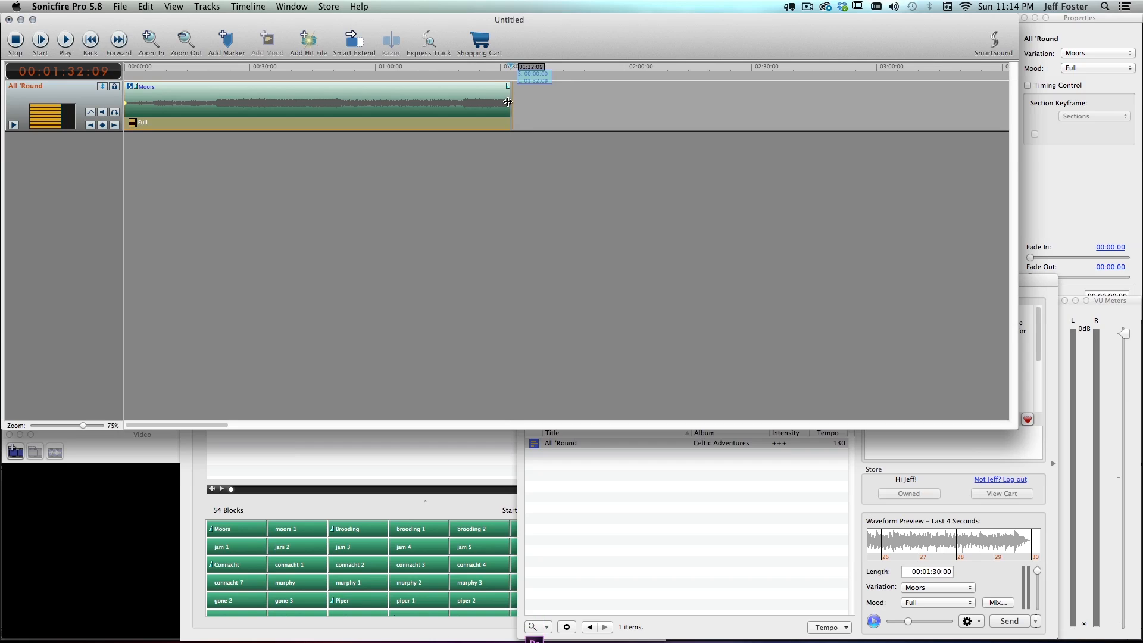
left_click_drag(507, 102, 501, 102)
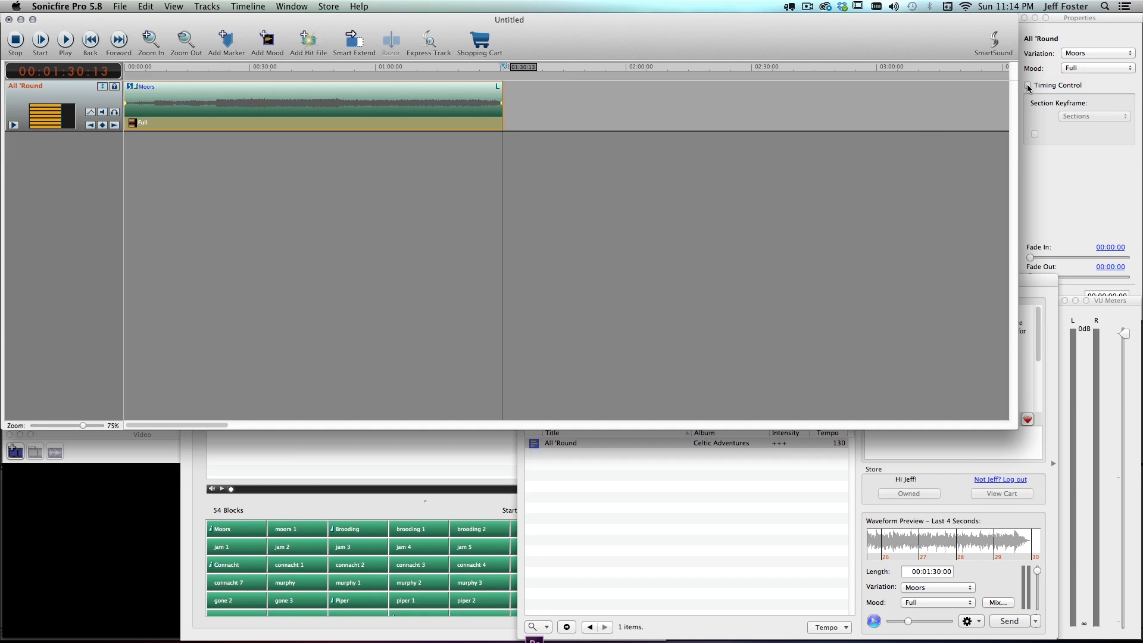
- Show the song's section blocks and play the ending from about 1:26
left_click(1028, 85)
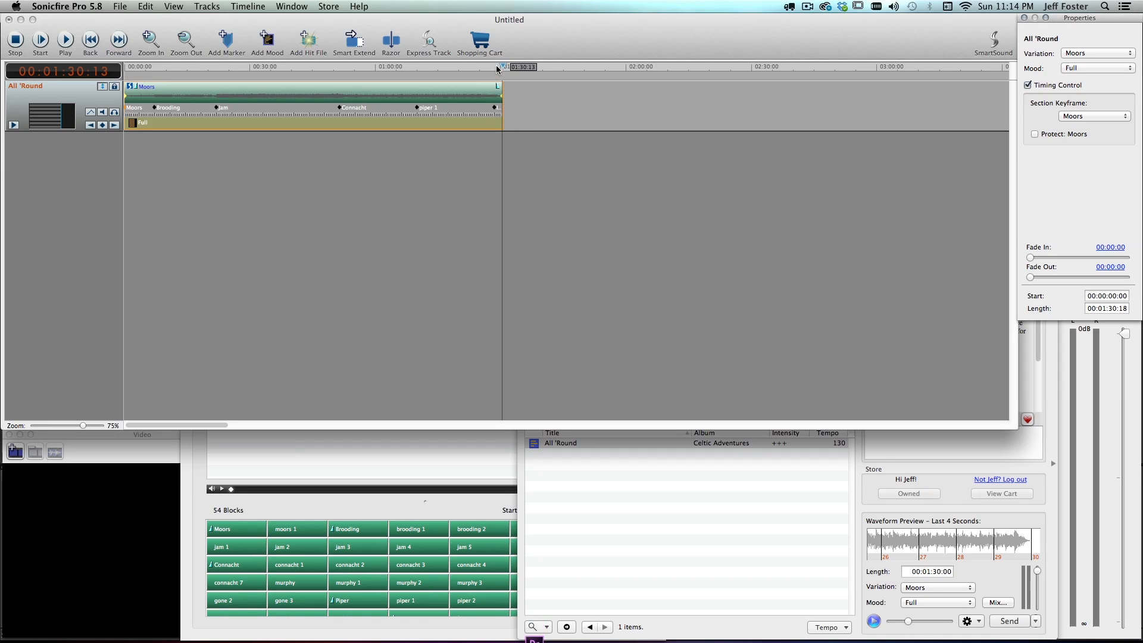
left_click_drag(503, 67, 486, 67)
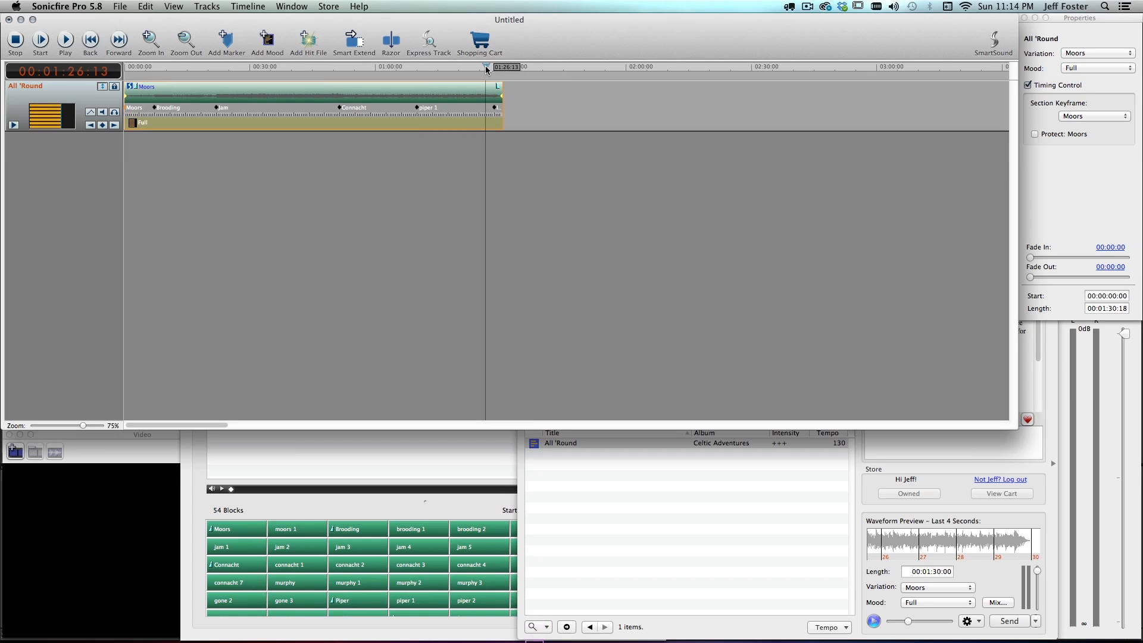
left_click(63, 41)
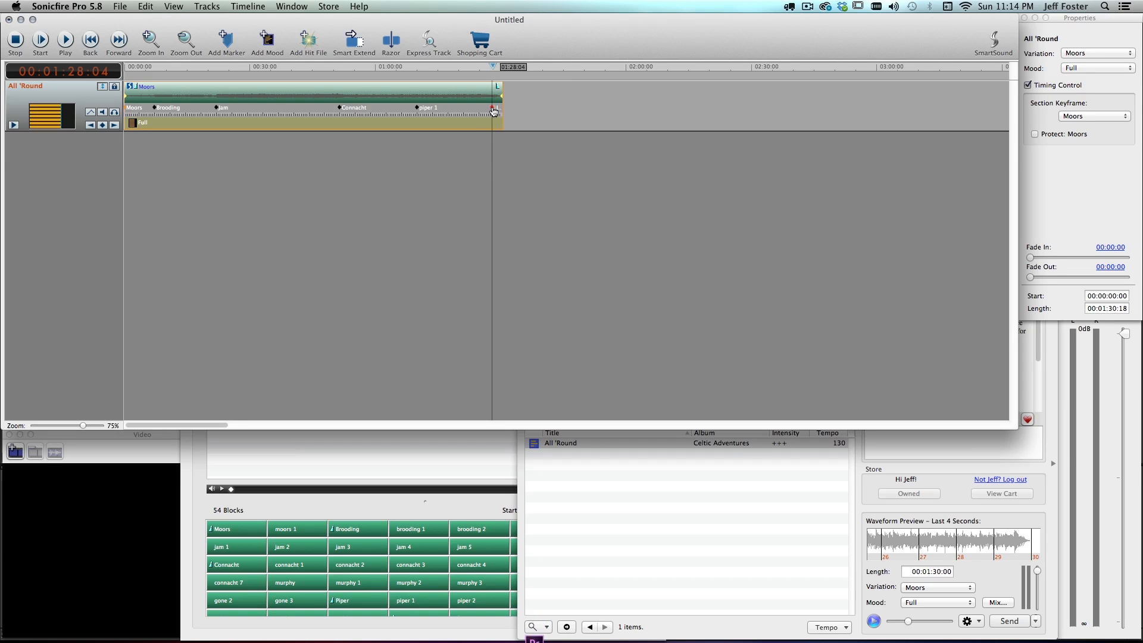
- Set the final section block to Into light 2 and replay the new ending from 1:26
left_click(1093, 115)
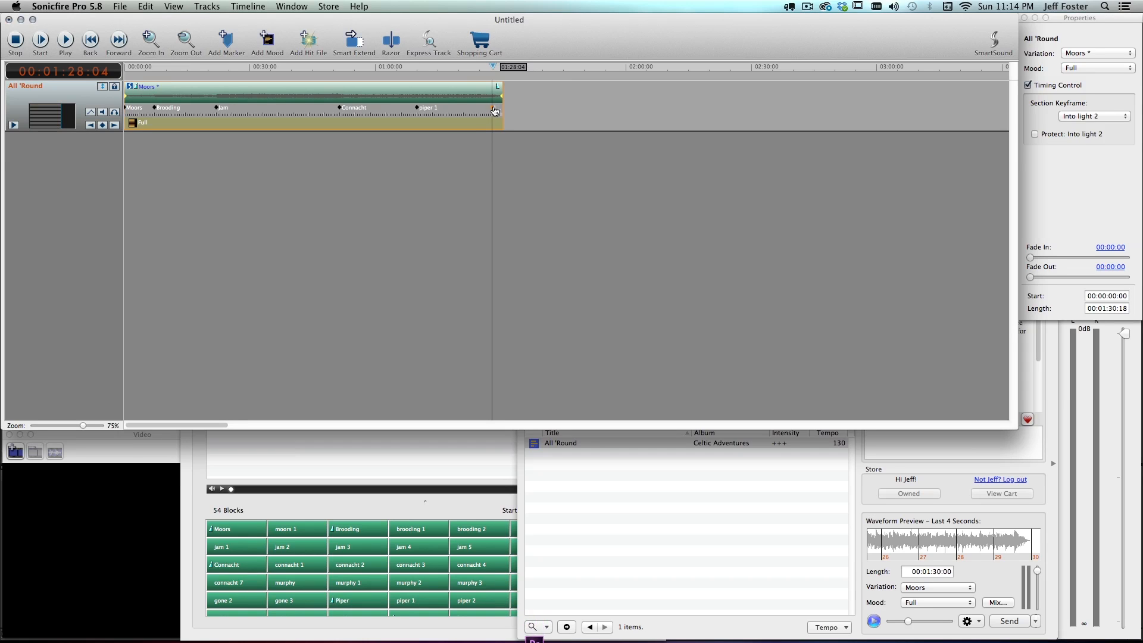
left_click_drag(512, 66, 486, 67)
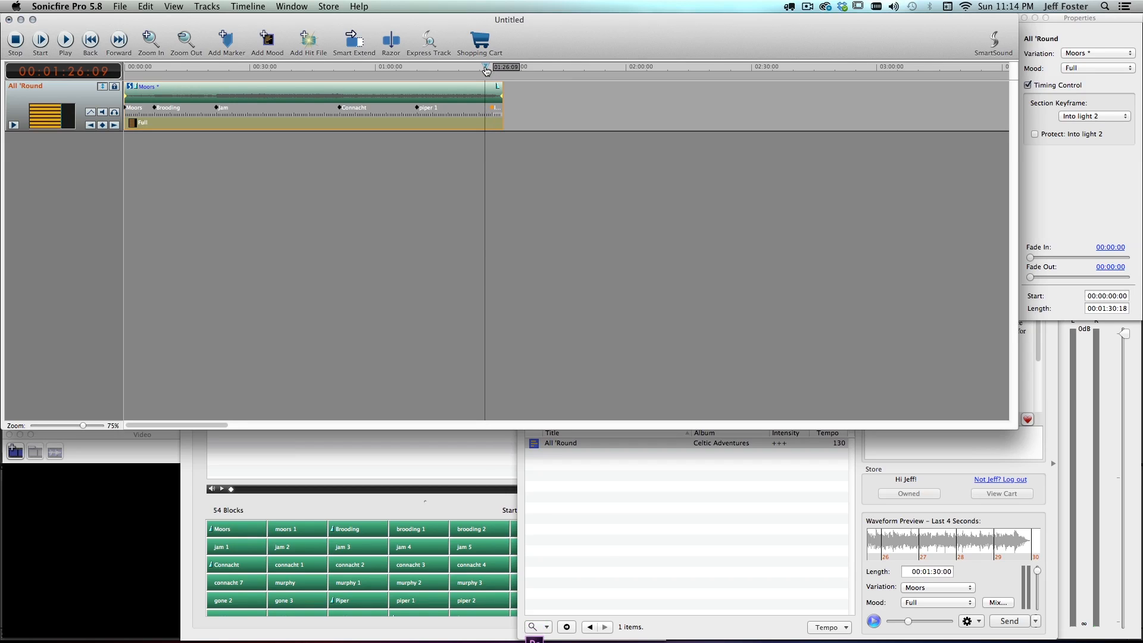
left_click(63, 41)
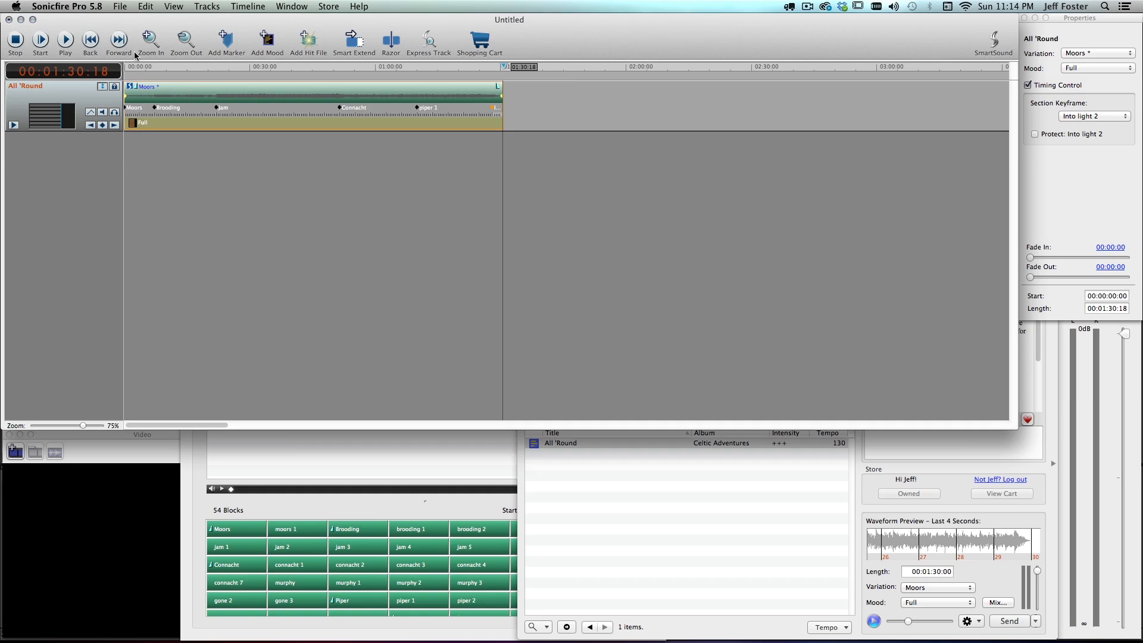
left_click(119, 6)
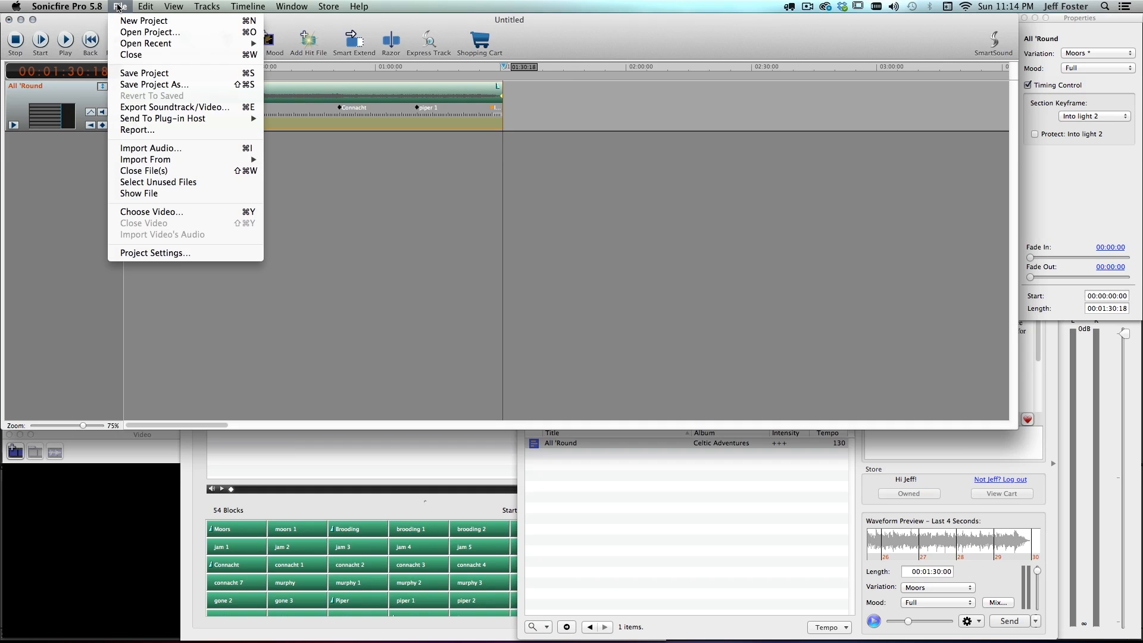
mouse_move(162, 118)
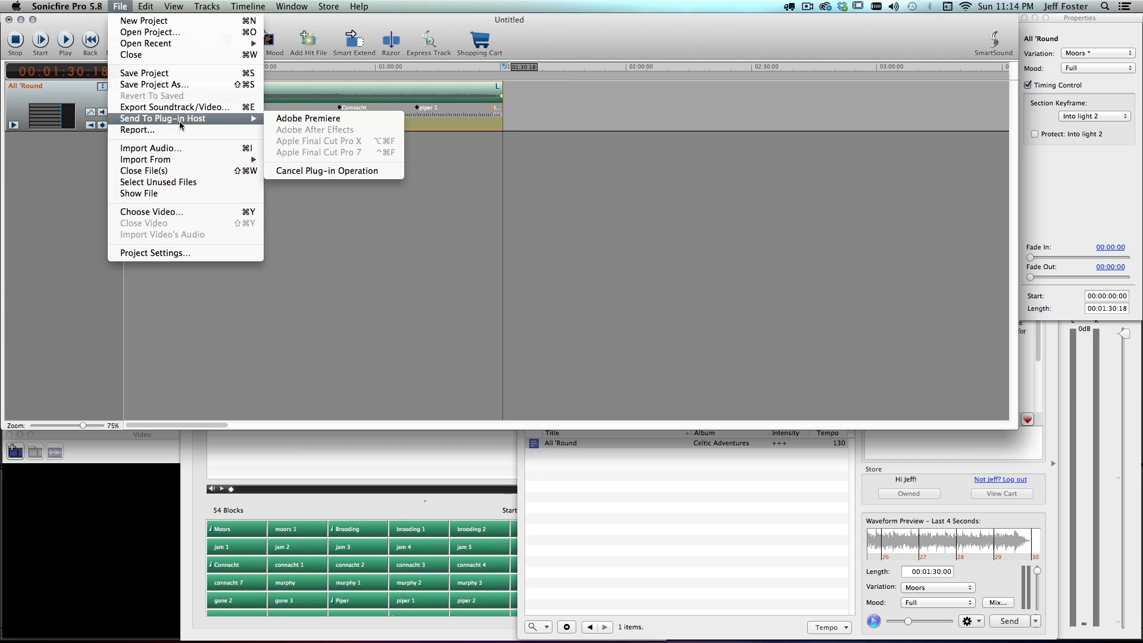
mouse_move(309, 118)
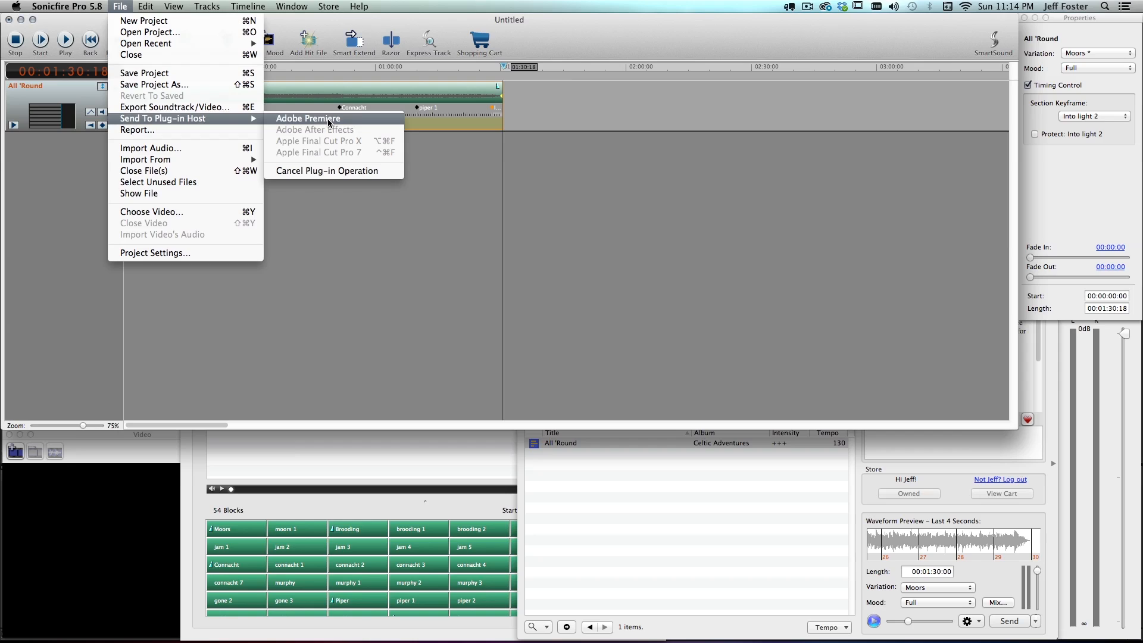
- Send the soundtrack via Send To Plug-in Host > Adobe Premiere and confirm the return
left_click(306, 117)
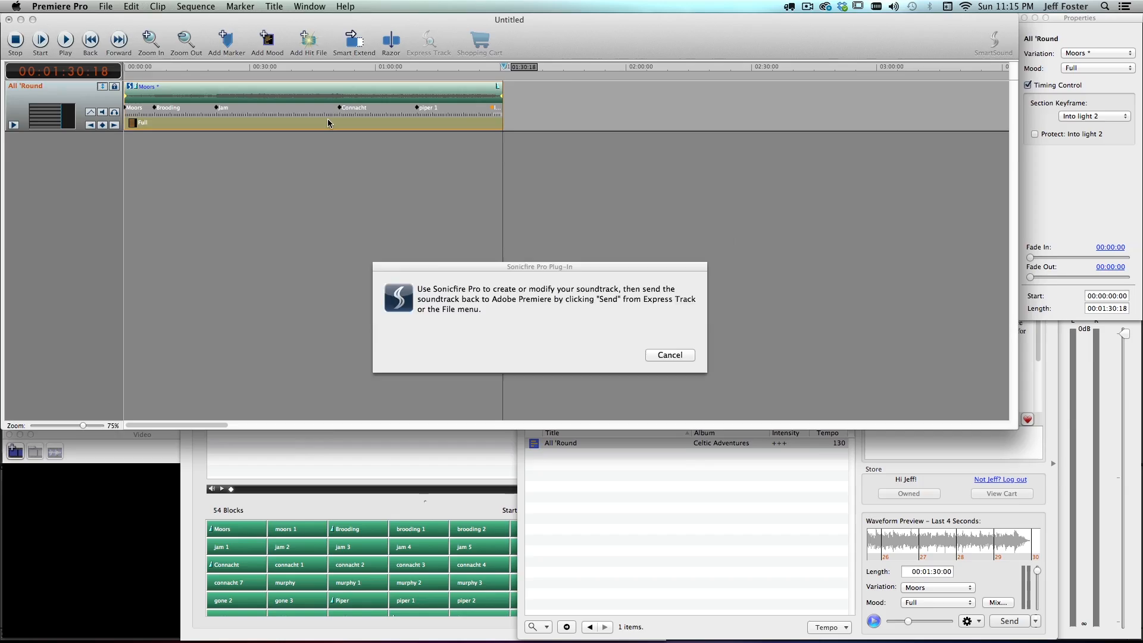
left_click(669, 355)
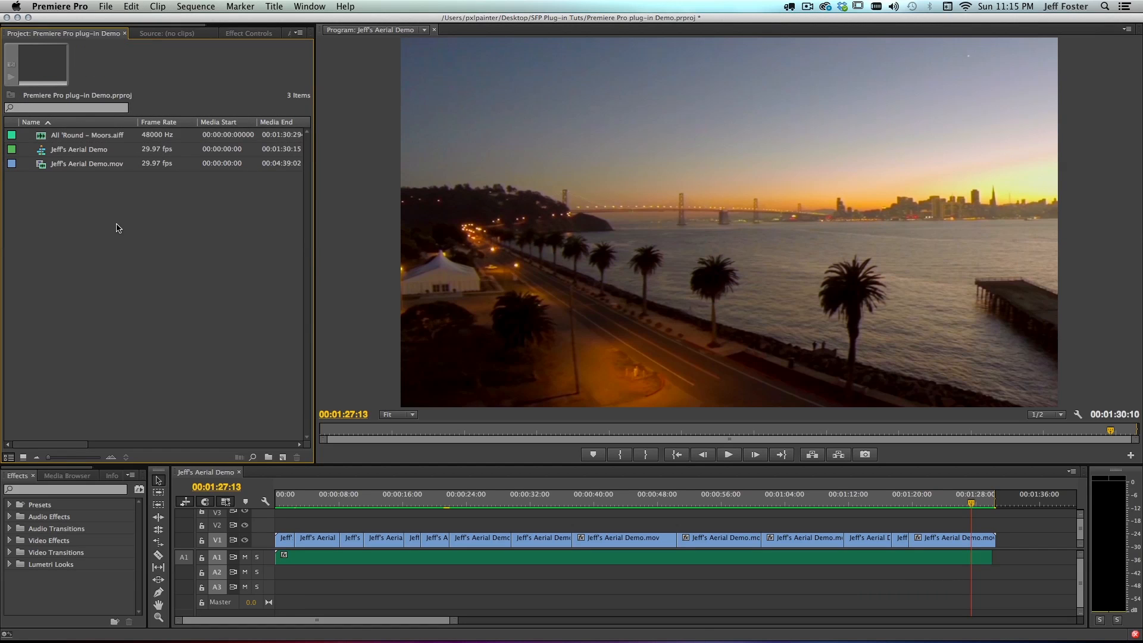
mouse_move(222, 334)
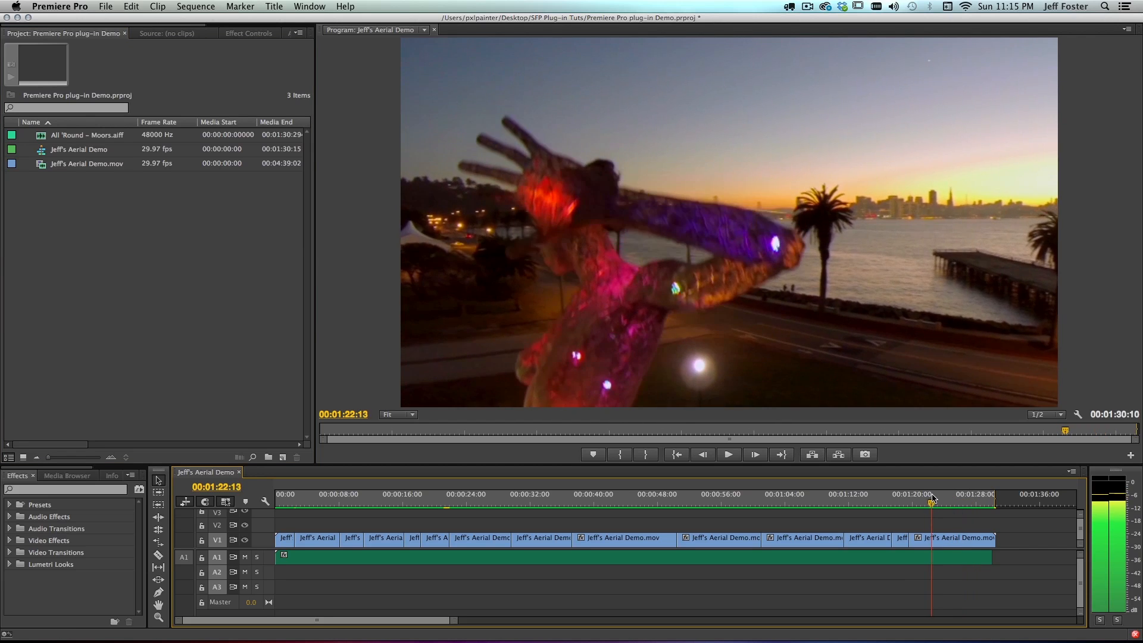
left_click(729, 455)
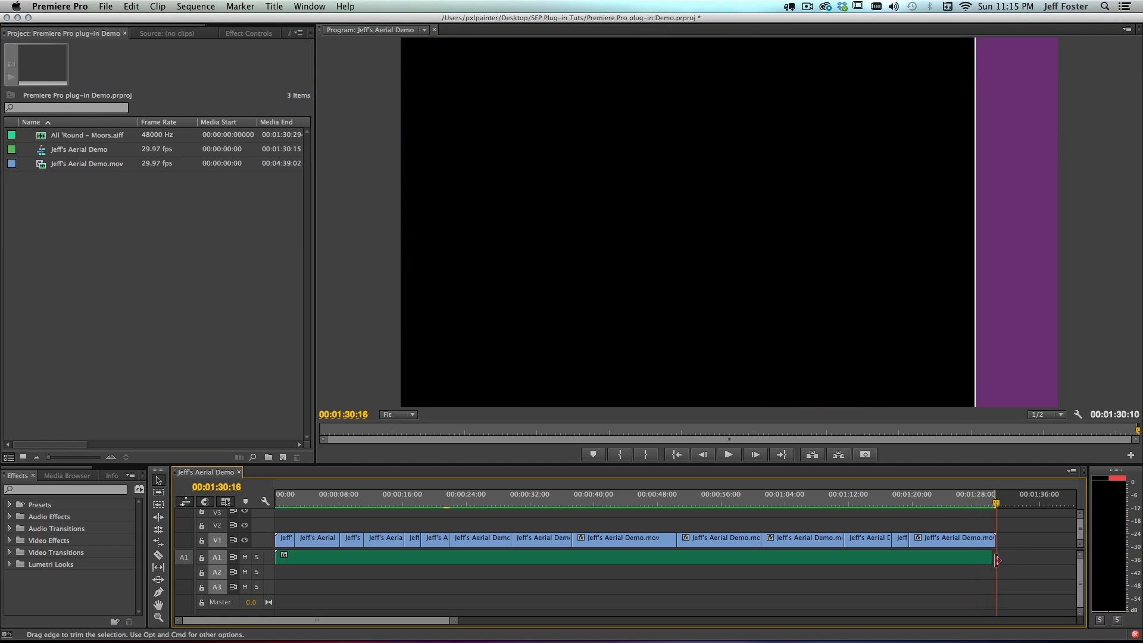
mouse_move(1018, 562)
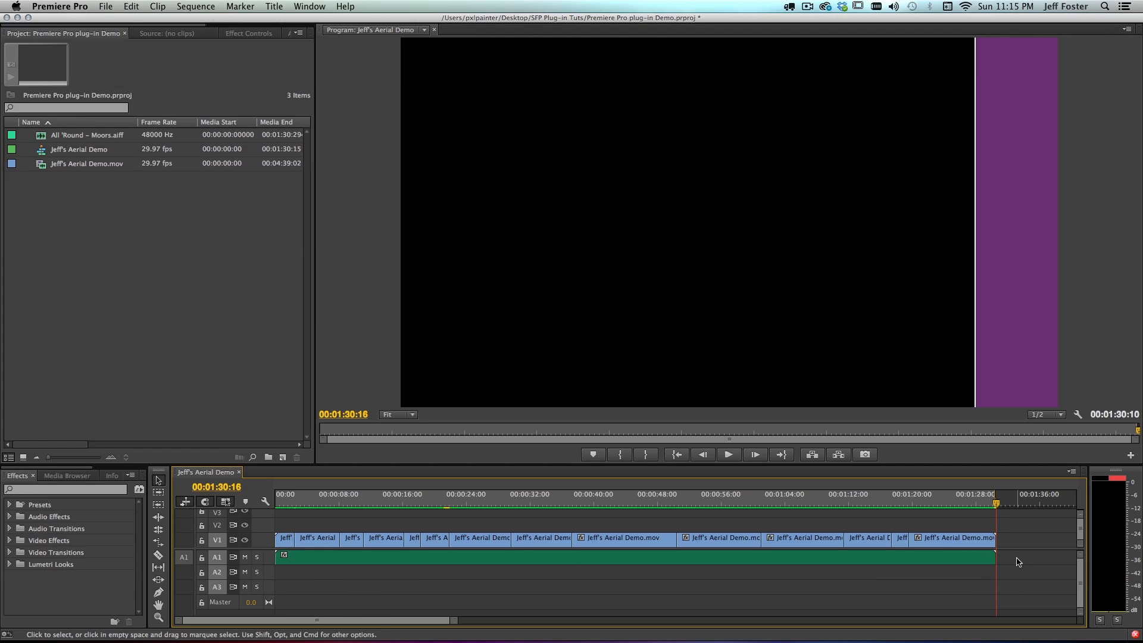
left_click(728, 455)
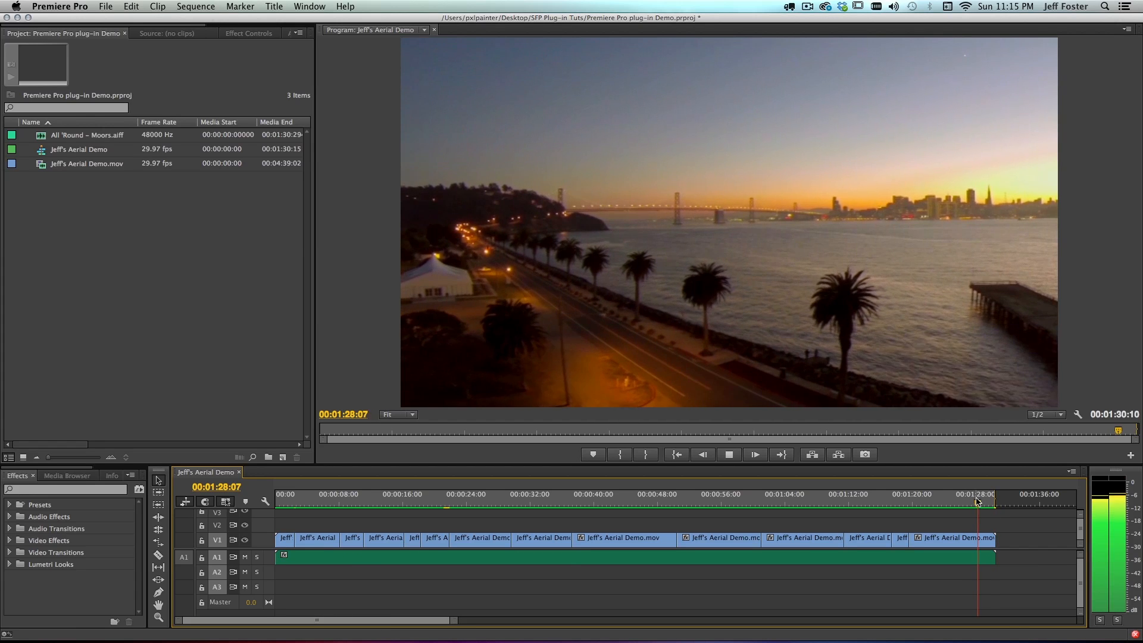